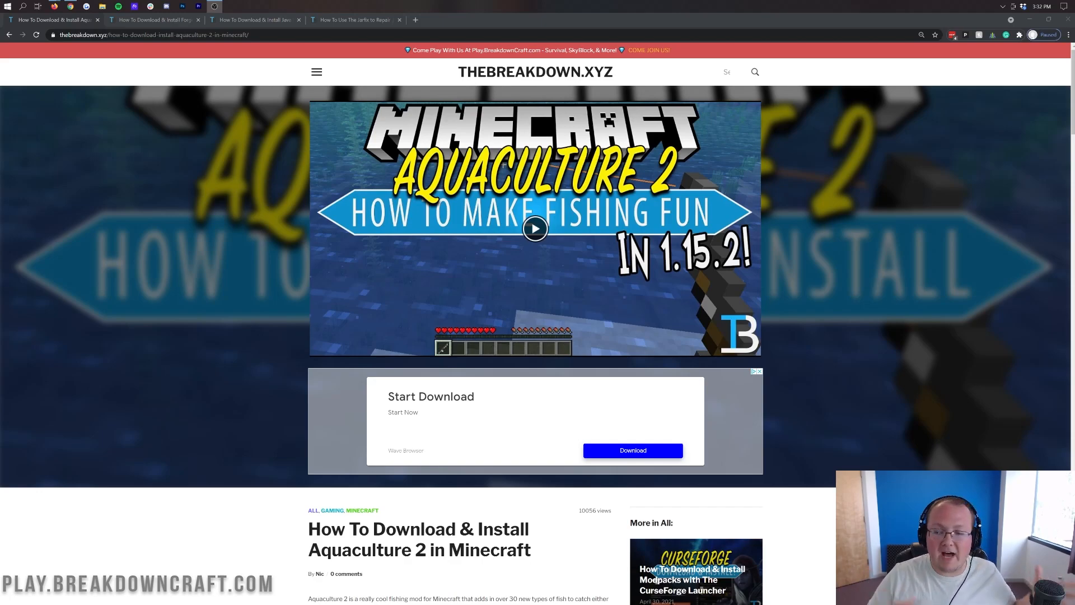
mouse_move(616, 285)
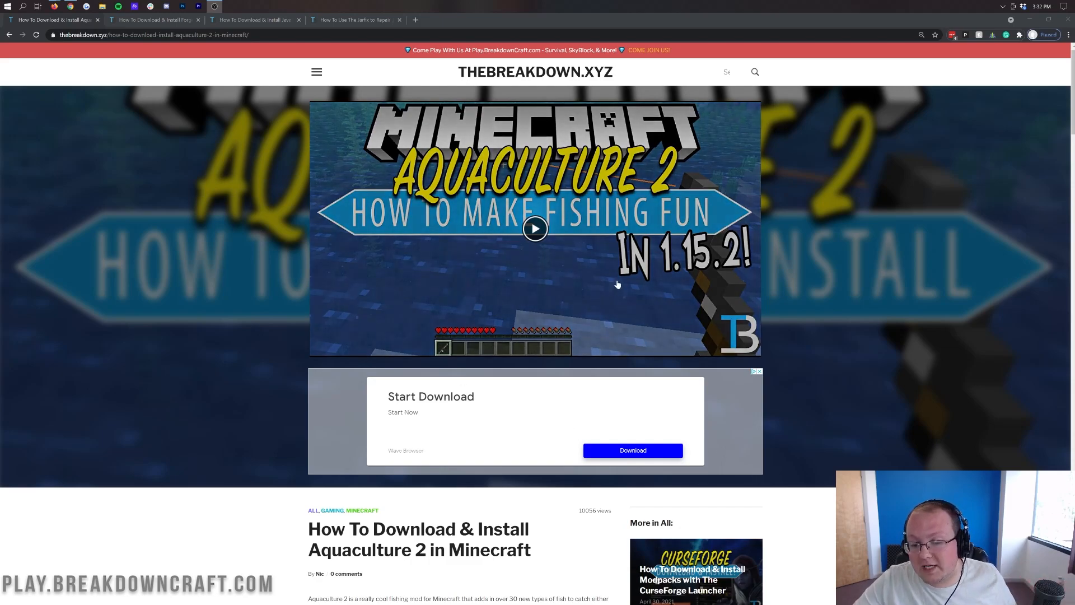
mouse_move(782, 303)
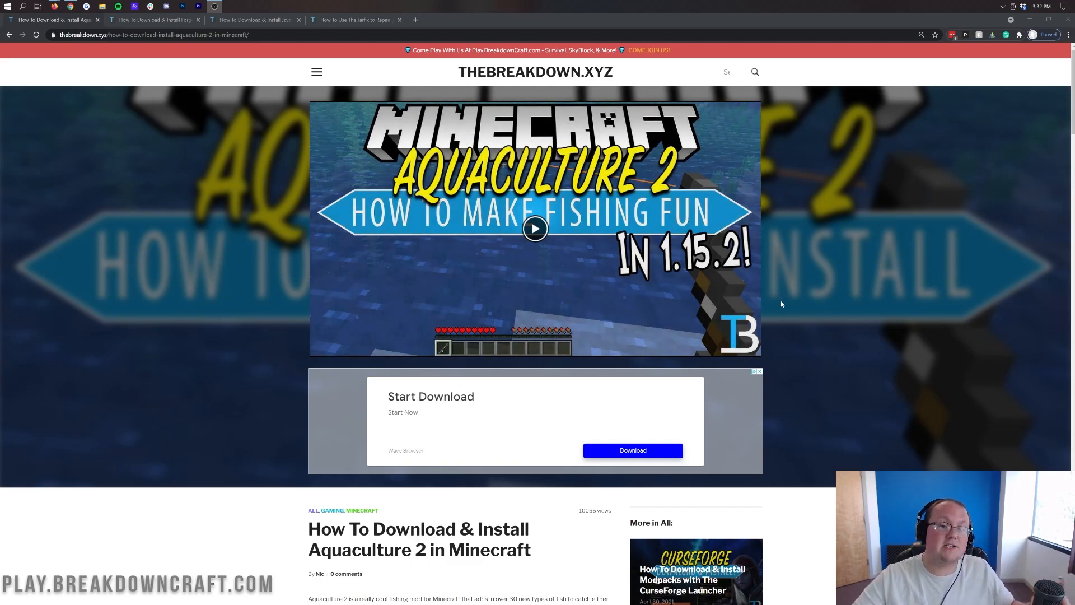
mouse_move(913, 312)
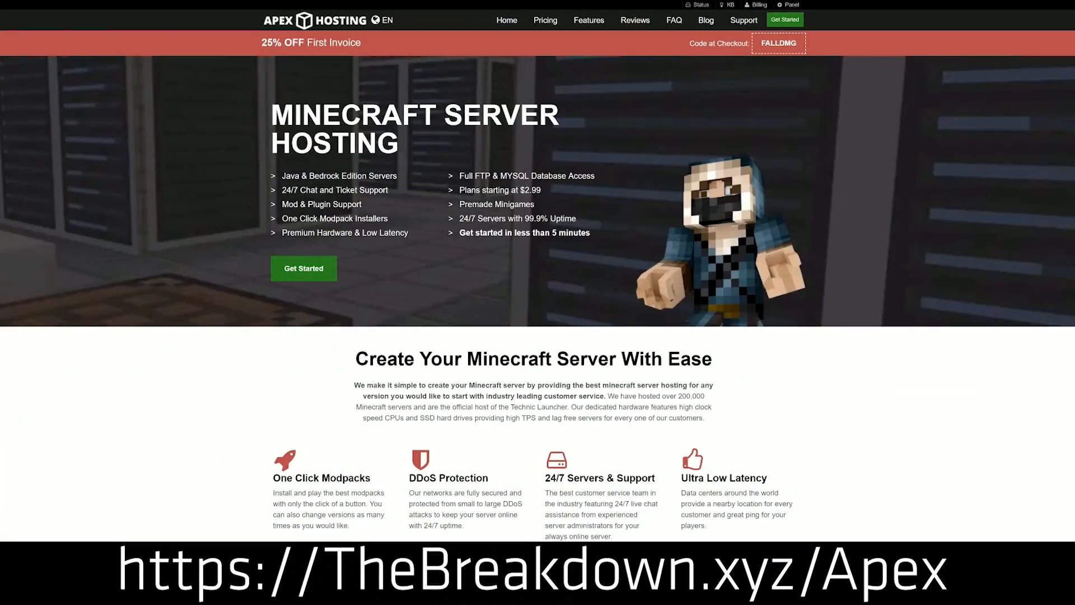
mouse_move(299, 170)
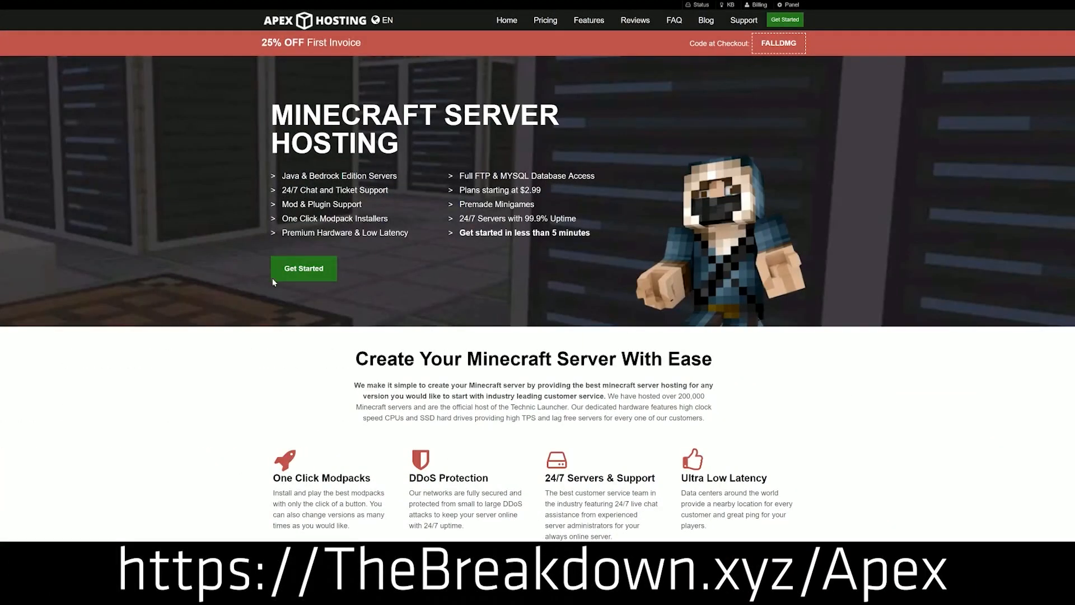
Step: Skim the TheBreakdown.xyz tutorial steps and open the Download Aquaculture 2 link
scroll("down", 3)
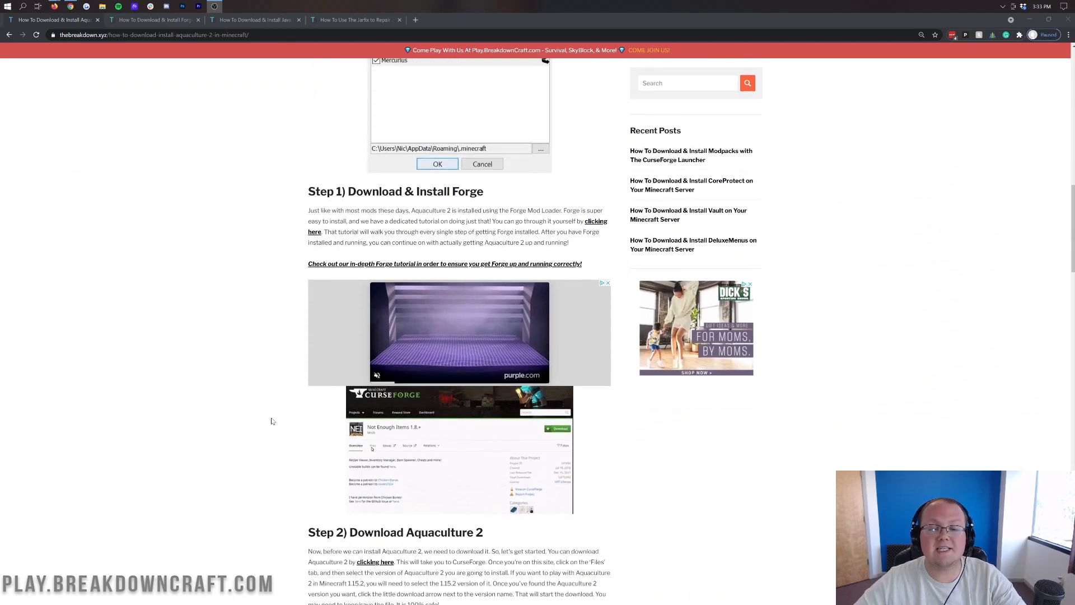
scroll("down", 3)
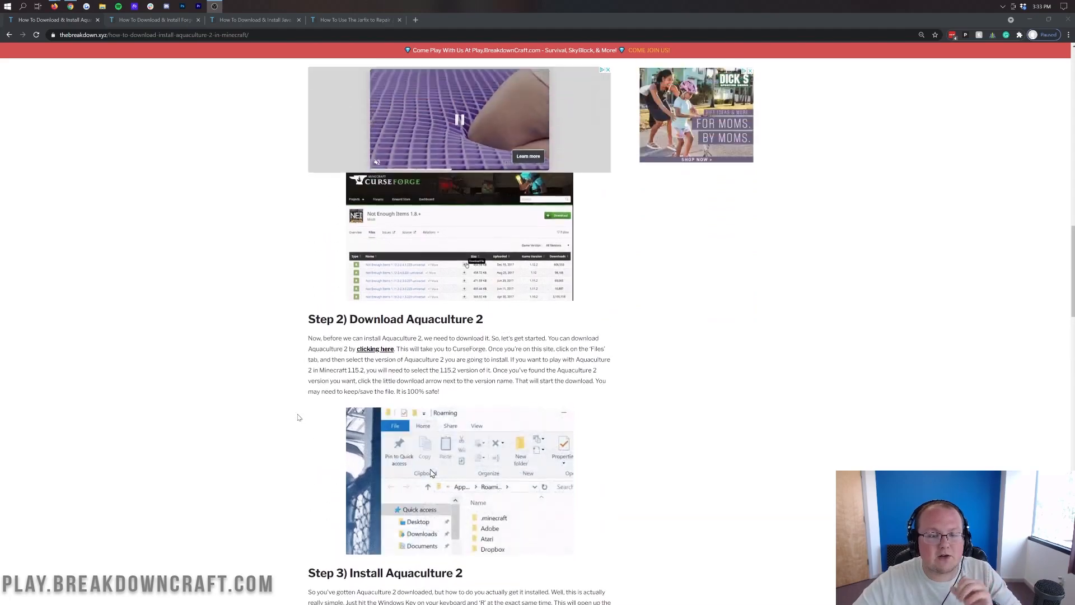
scroll("up", 3)
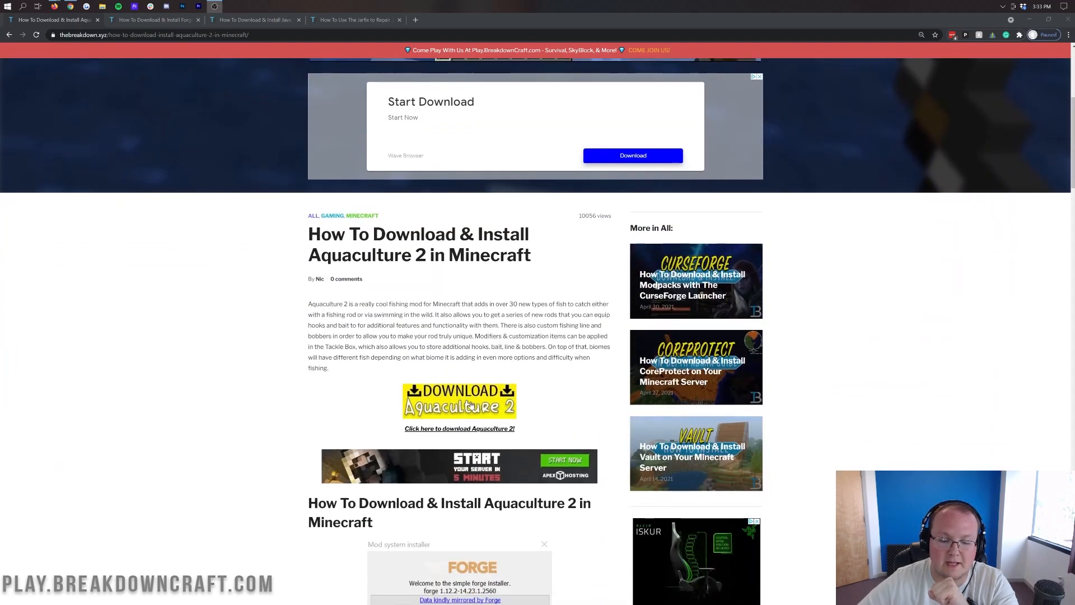
left_click(459, 429)
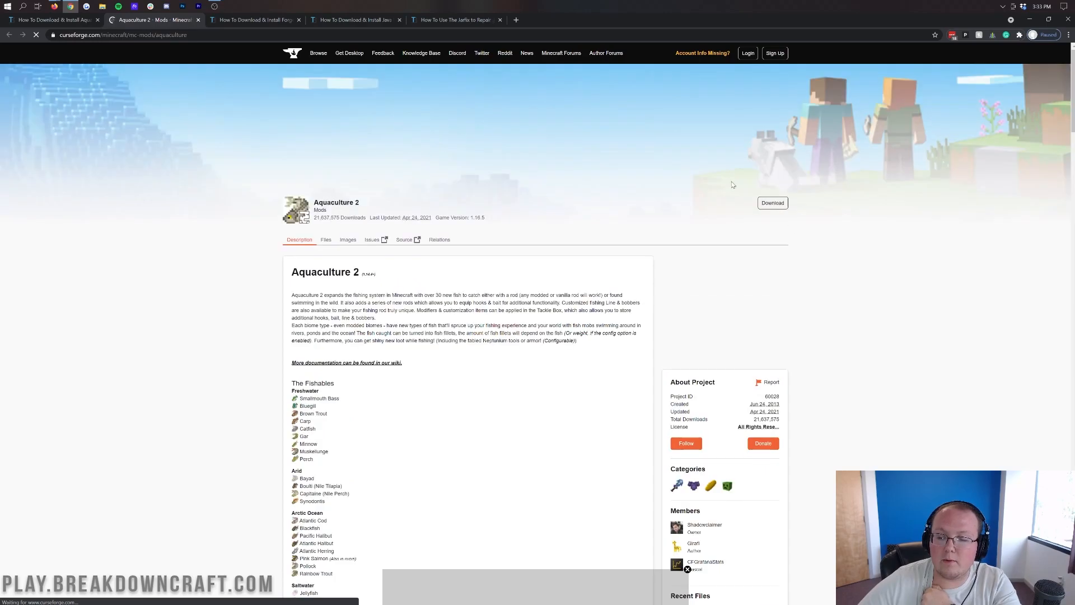
Step: Download and keep the Aquaculture 1.16.5 jar, then return to the Forge guide
scroll("down", 3)
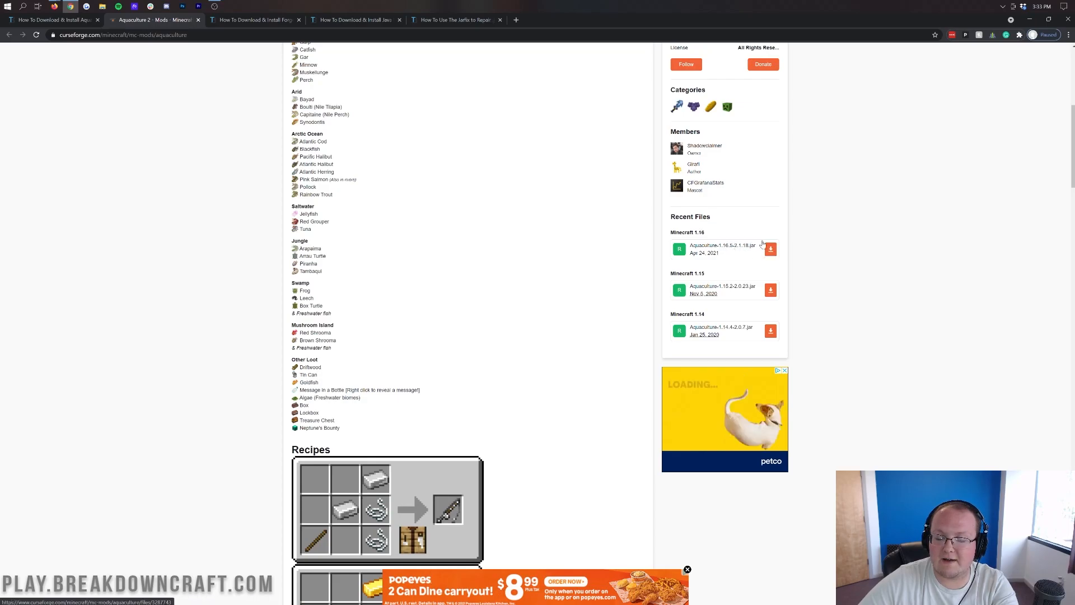
left_click(770, 249)
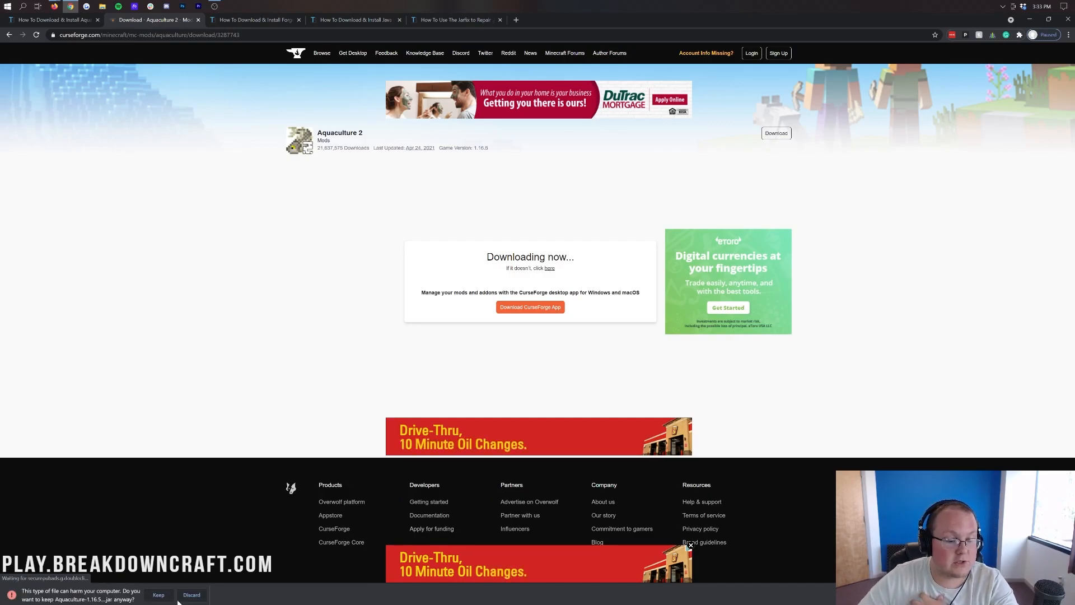
left_click(158, 595)
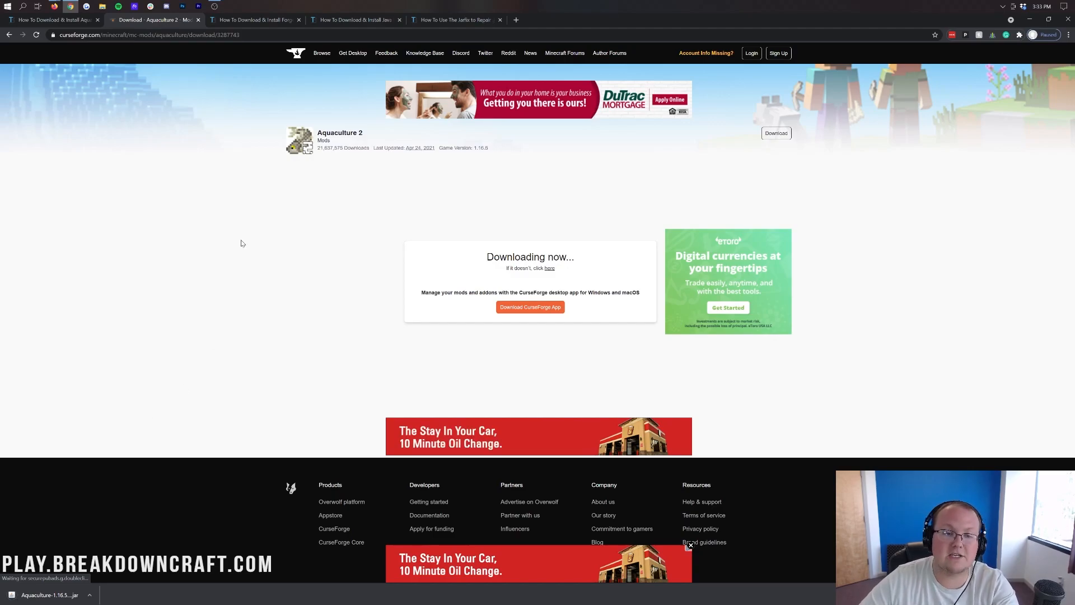
left_click(254, 19)
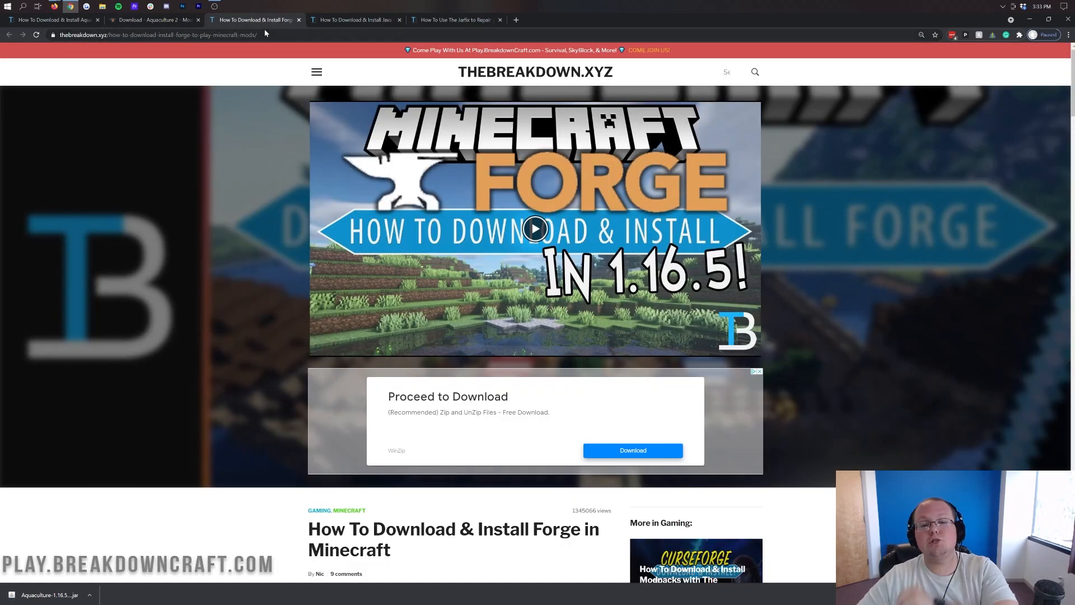
mouse_move(267, 190)
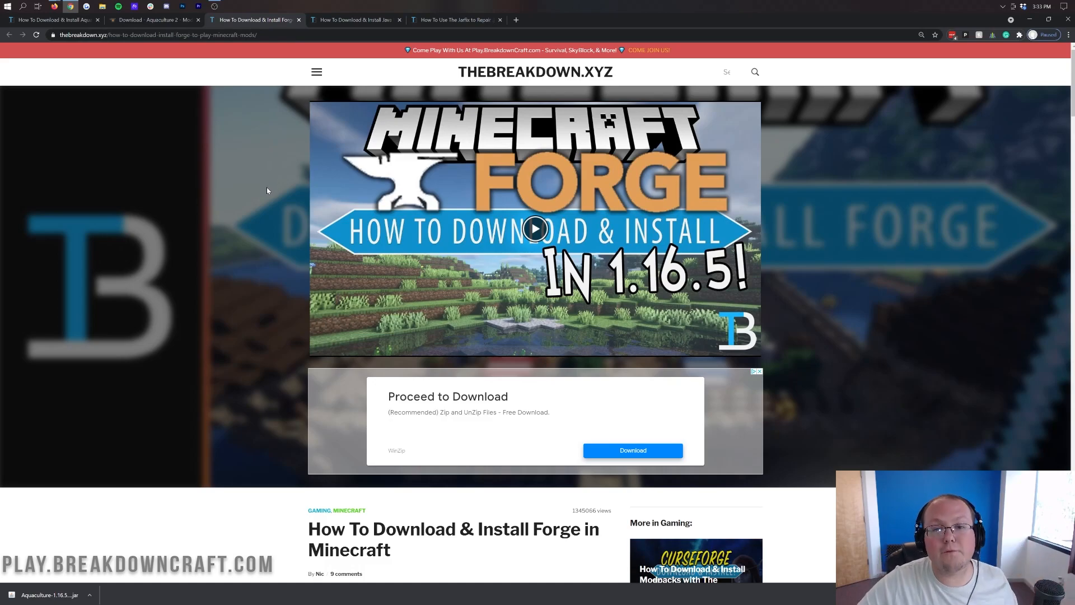
mouse_move(266, 194)
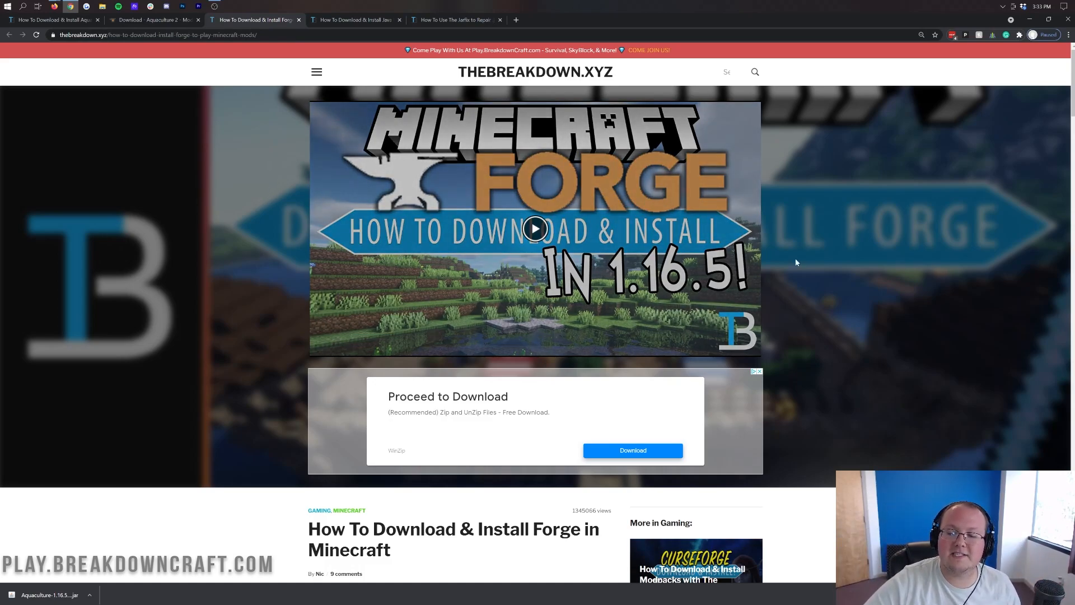
scroll("down", 3)
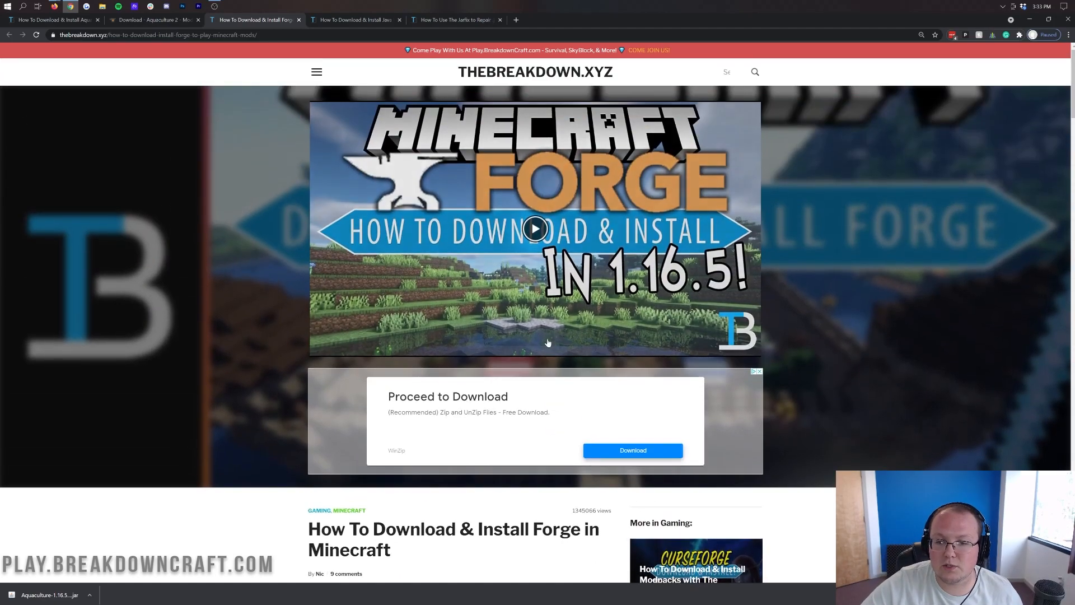
scroll("down", 3)
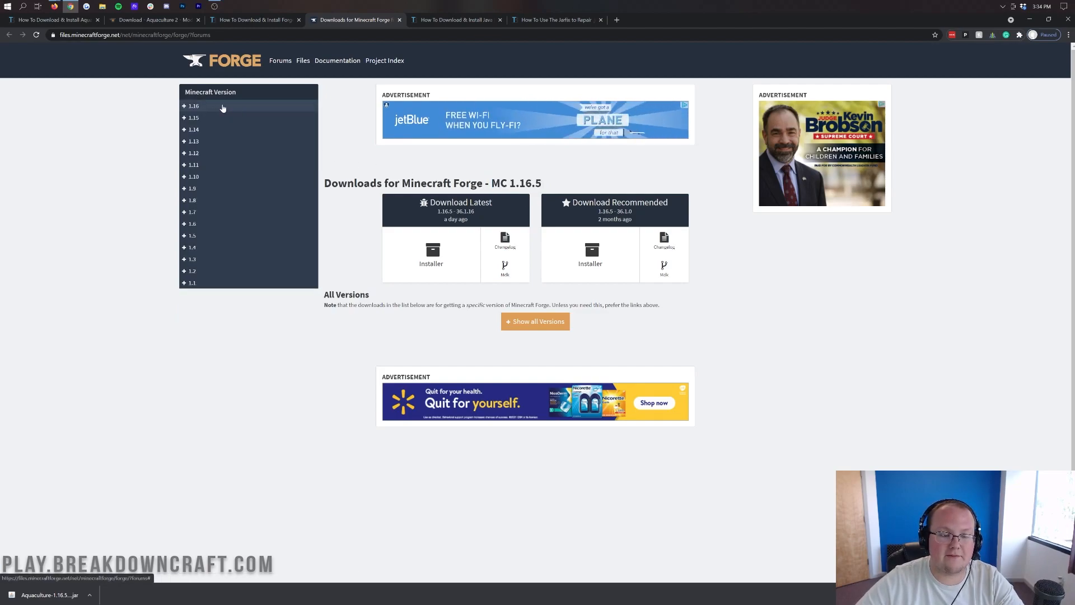
Step: Download the latest Forge 1.16.5 installer from the 1.16 version list
left_click(193, 107)
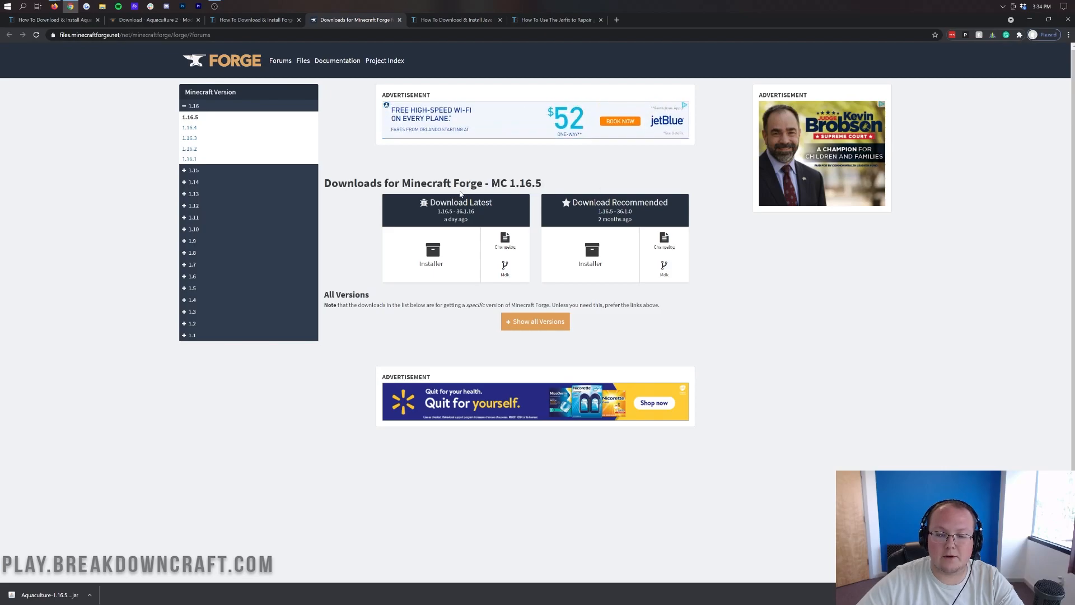
mouse_move(431, 262)
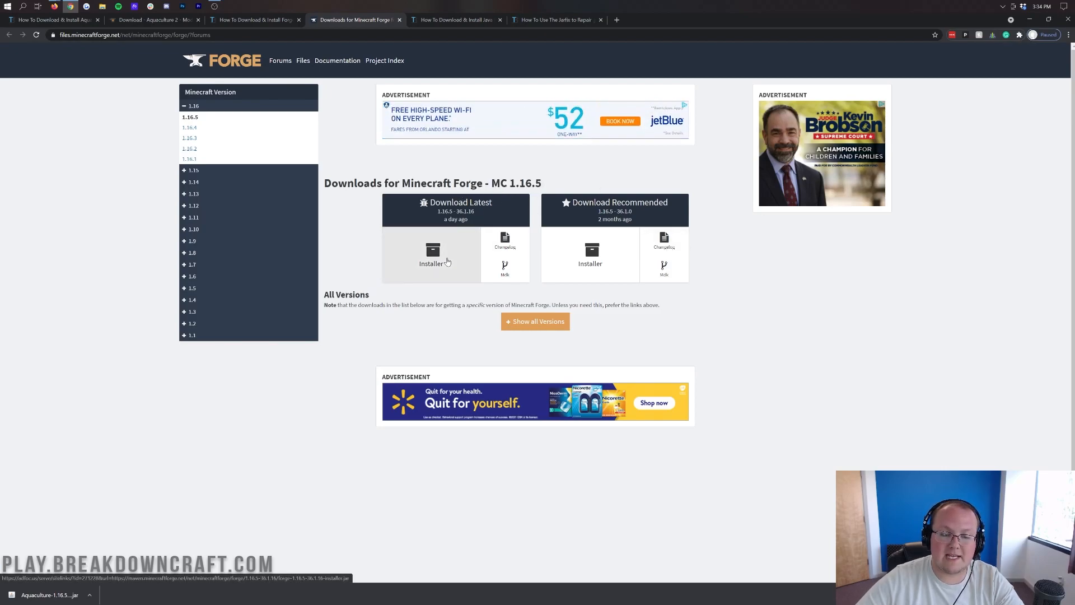
left_click(433, 254)
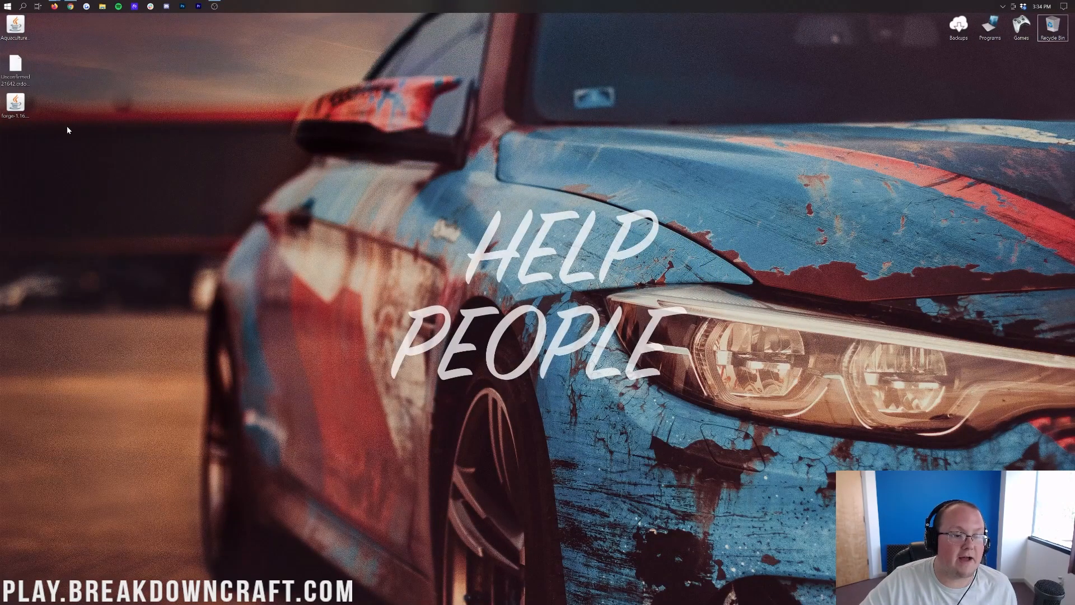
Step: Refresh the desktop and search Start for the Downloads folder
right_click(68, 131)
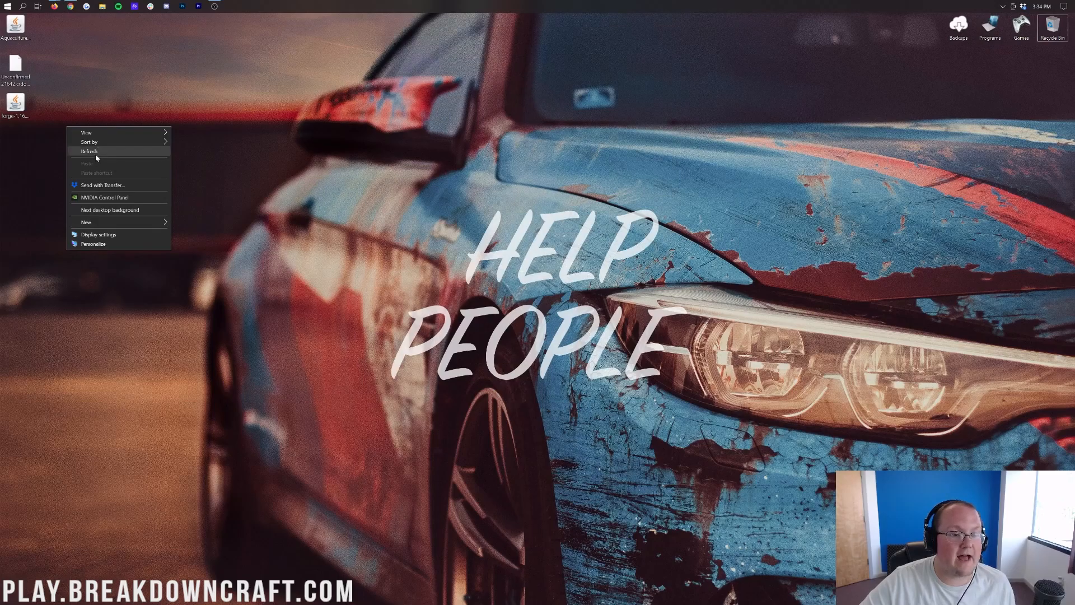
left_click(90, 151)
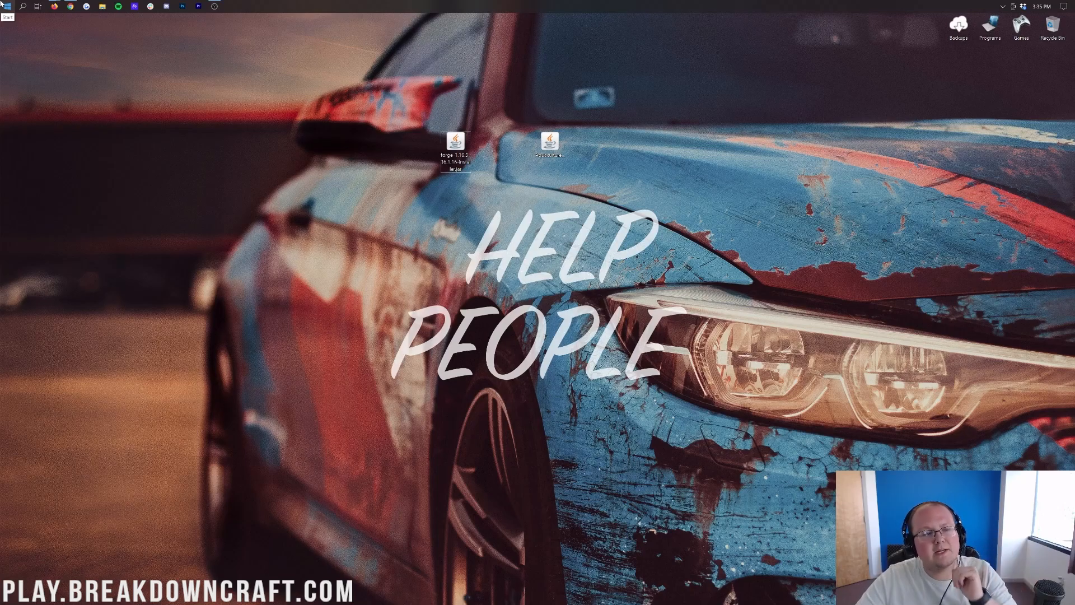
left_click(5, 6)
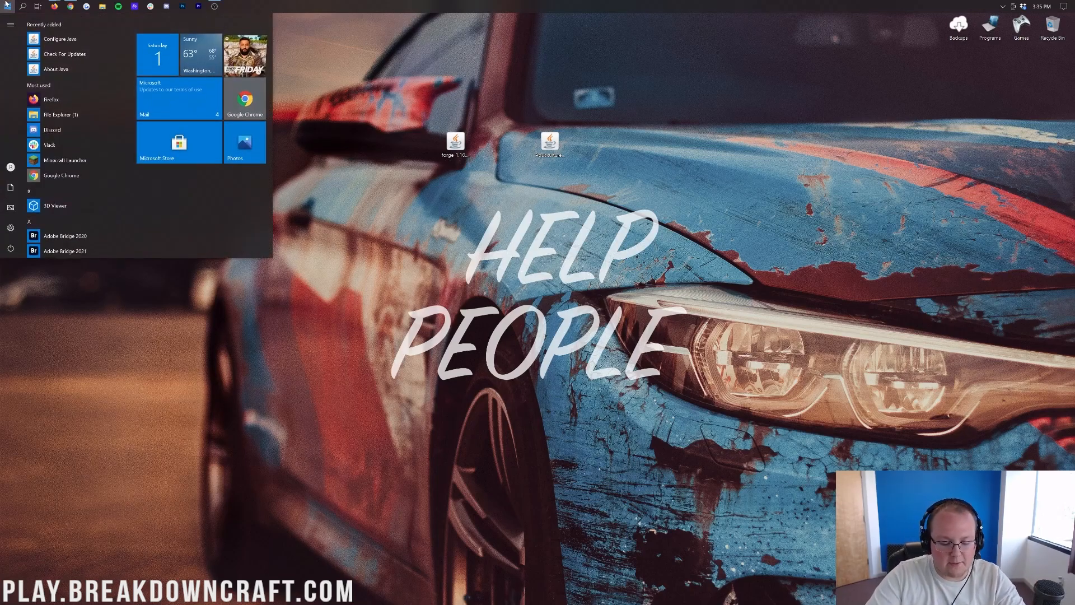
type("downloads")
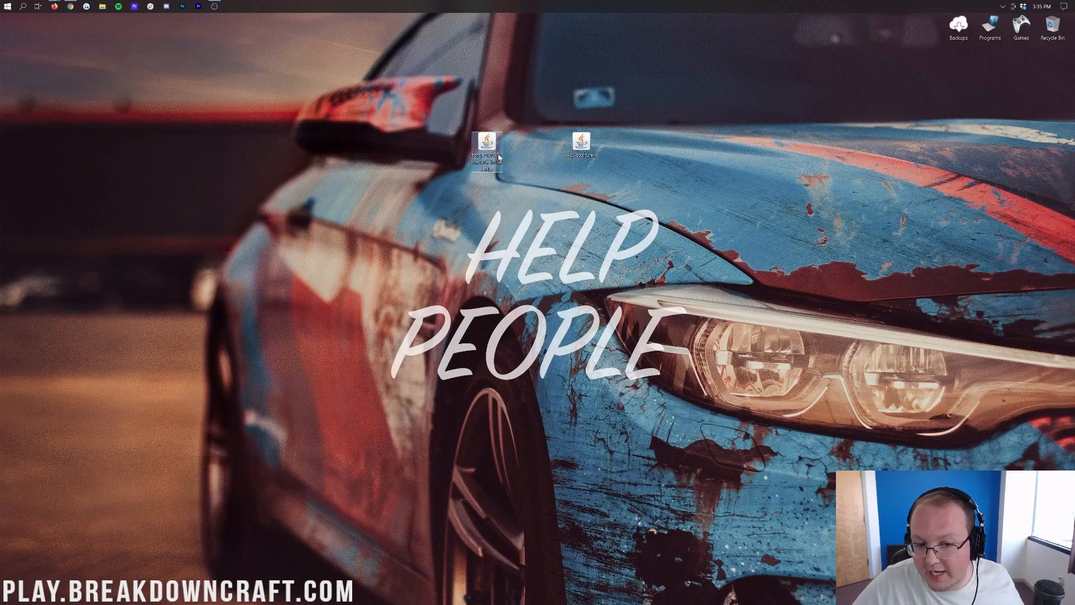
Step: Open the Forge installer jar with Java(TM) Platform SE binary
right_click(487, 144)
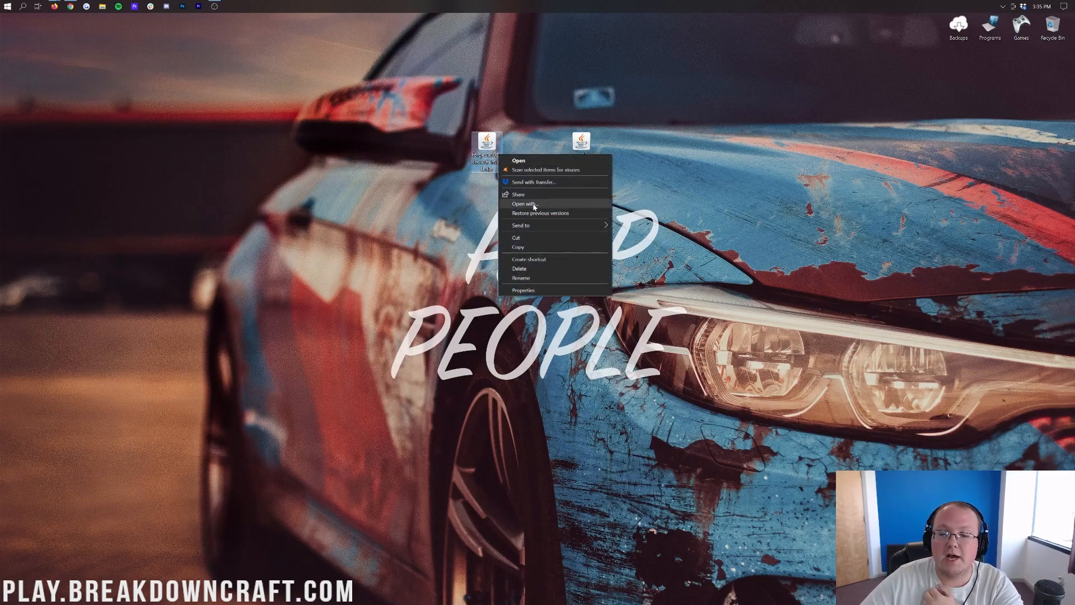
left_click(528, 204)
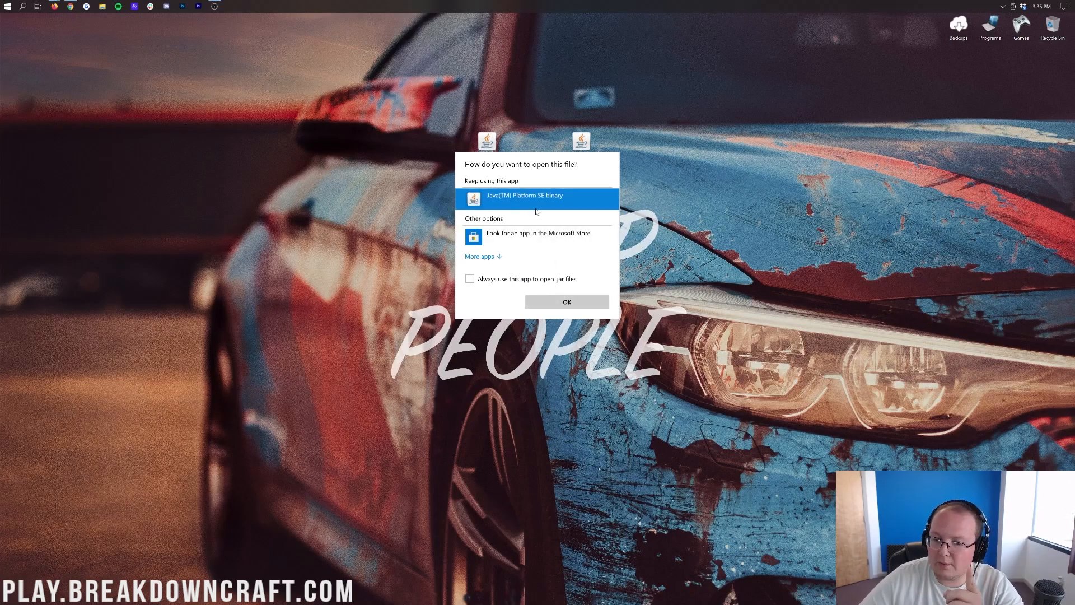
left_click(566, 302)
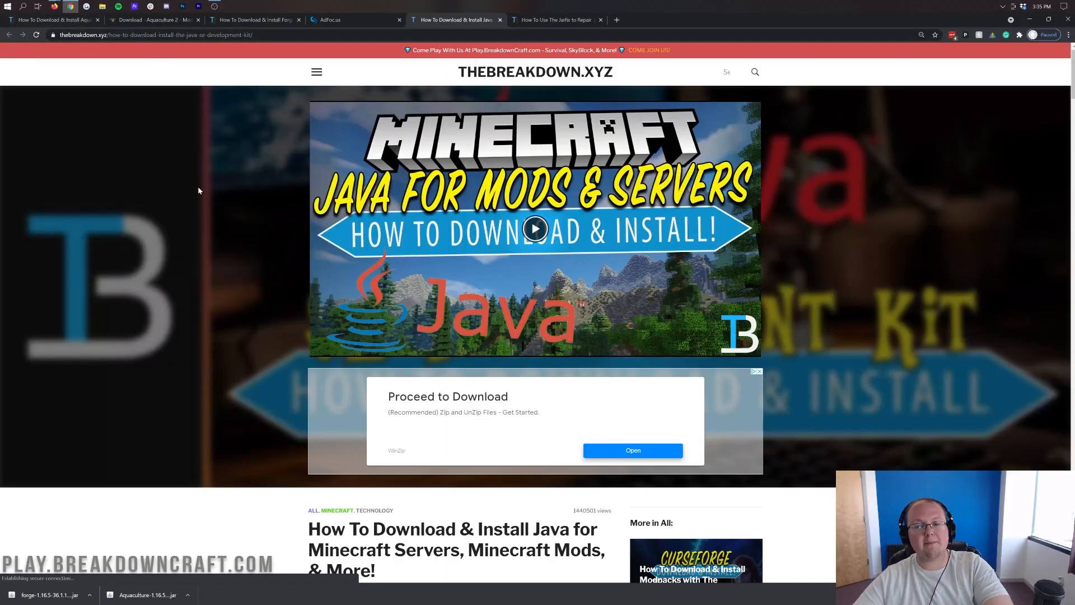
mouse_move(221, 309)
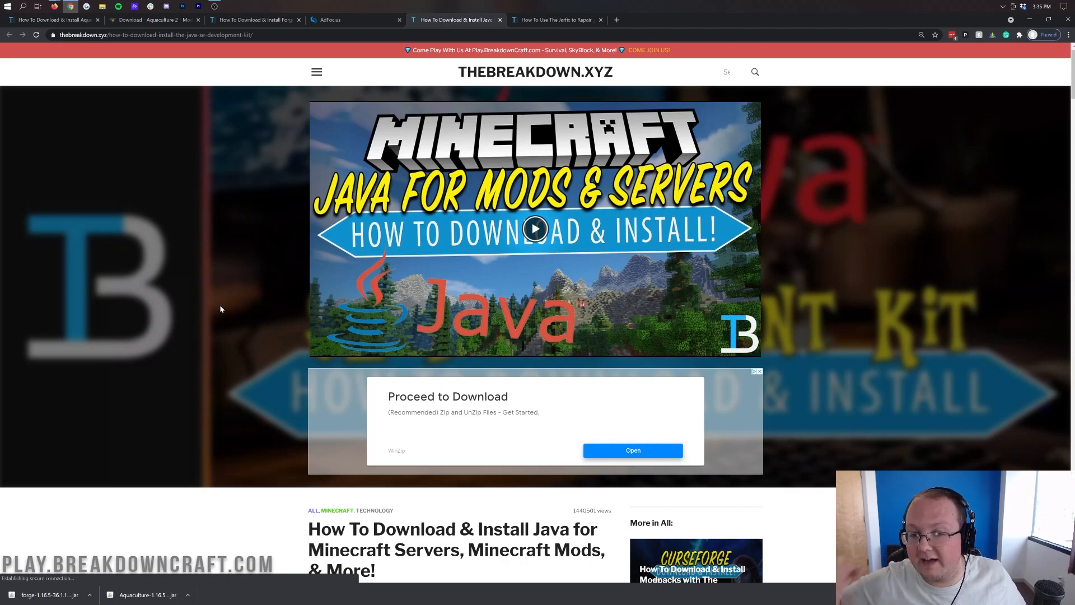
mouse_move(221, 309)
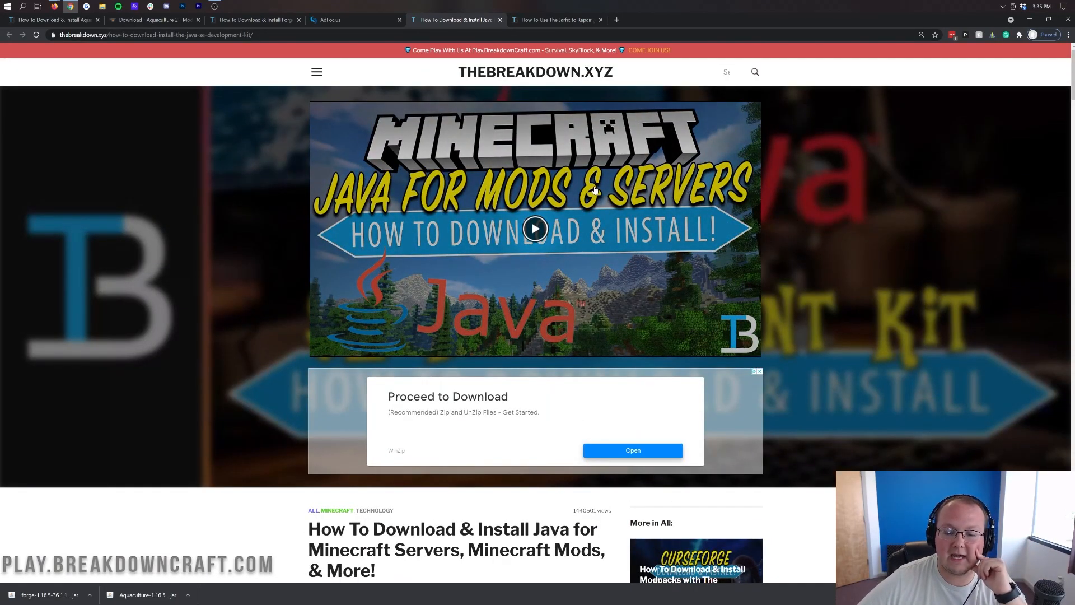
mouse_move(556, 104)
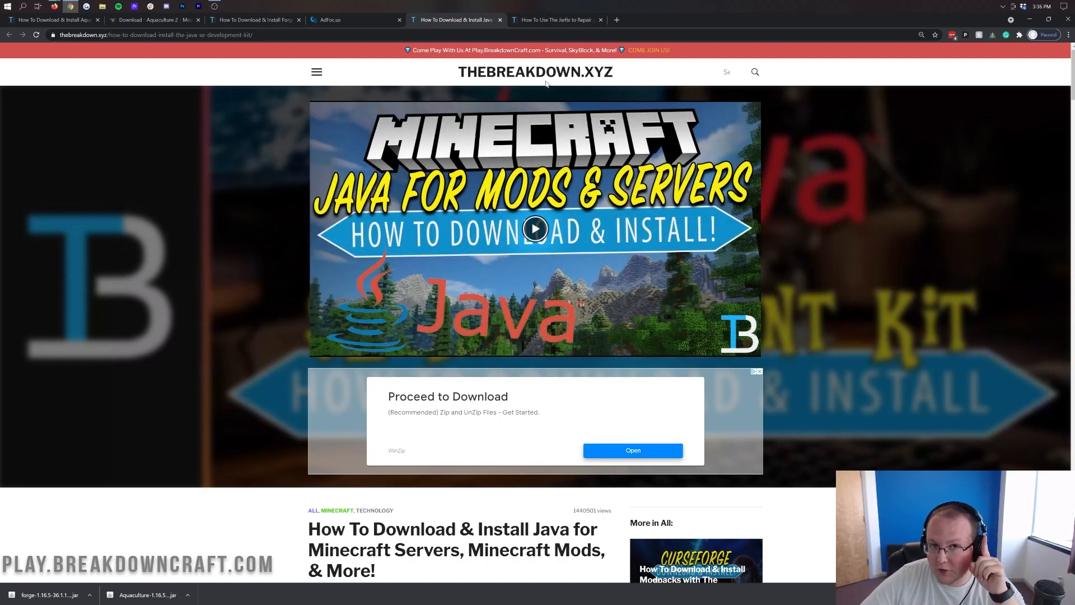
Step: Minimize the Java installation guide to return to the desktop
left_click(553, 19)
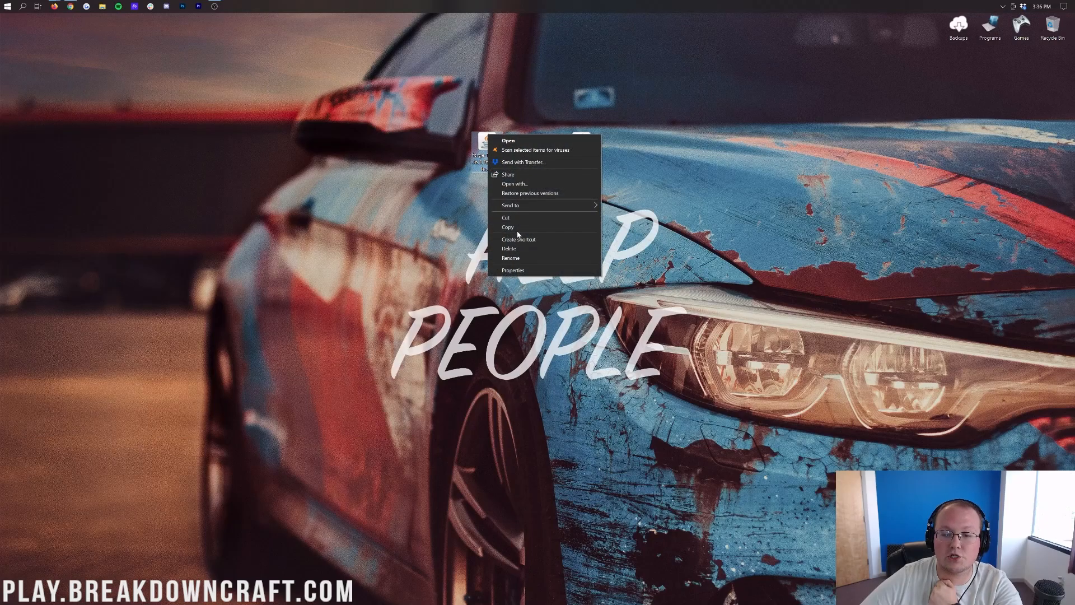
Step: Run the Forge installer with Java and install the 1.16.5-forge-36.1.16 client
left_click(508, 141)
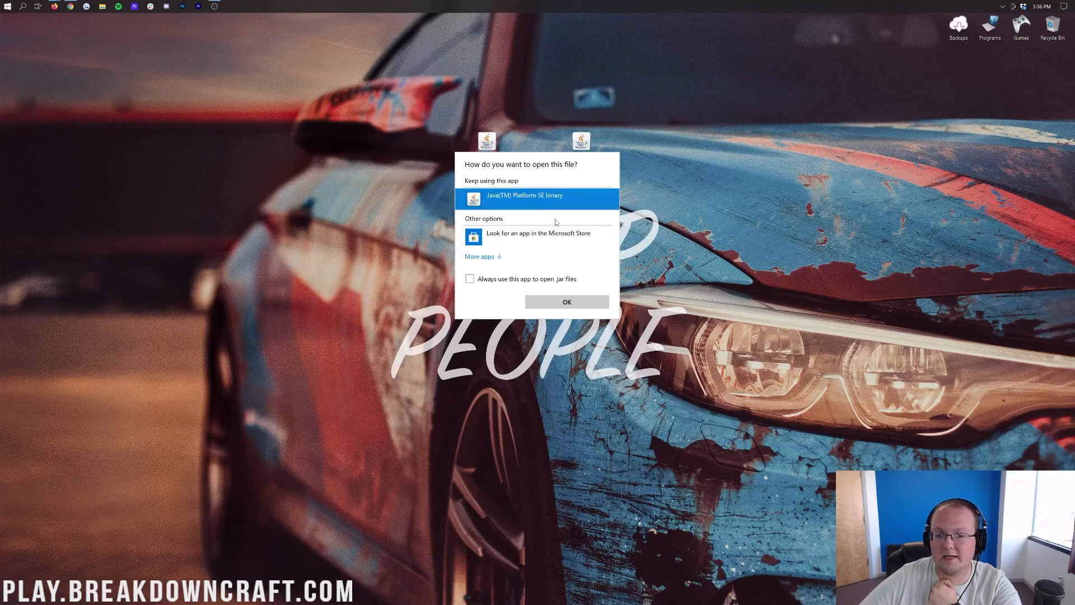
left_click(565, 302)
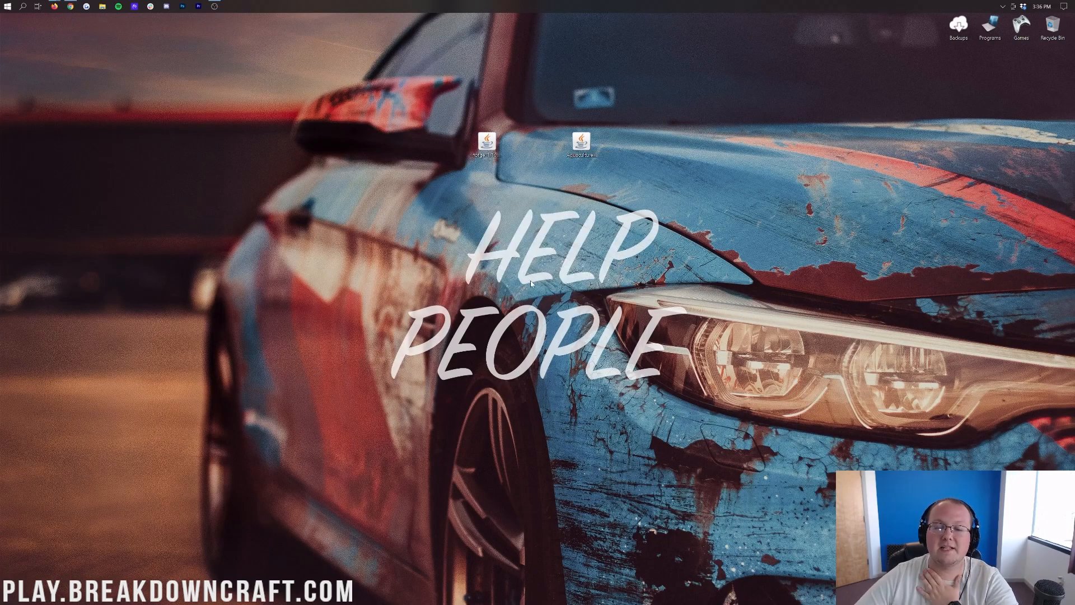
double_click(487, 142)
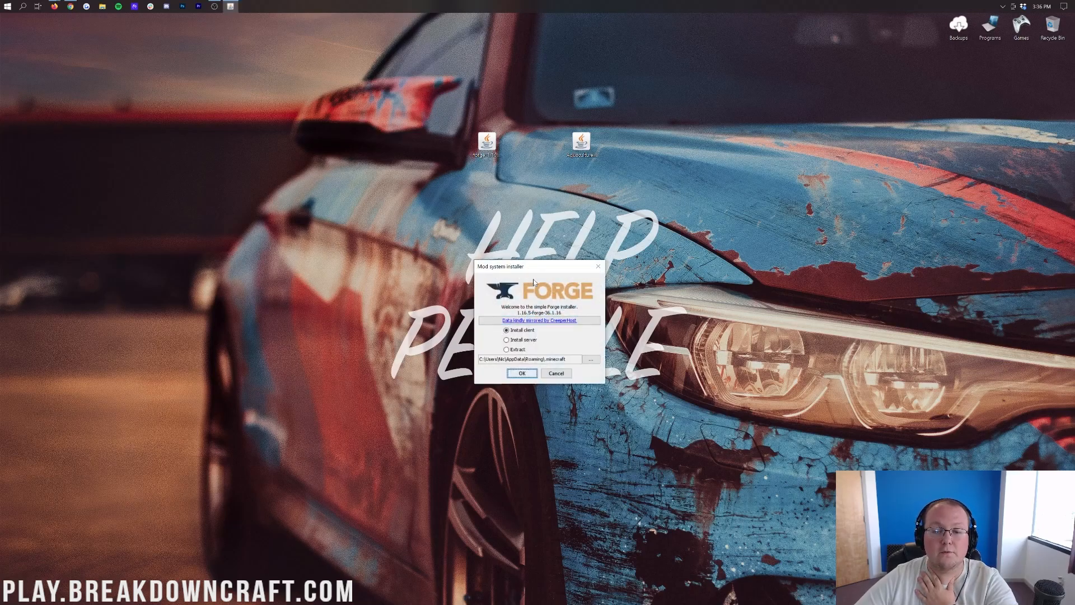
left_click(522, 373)
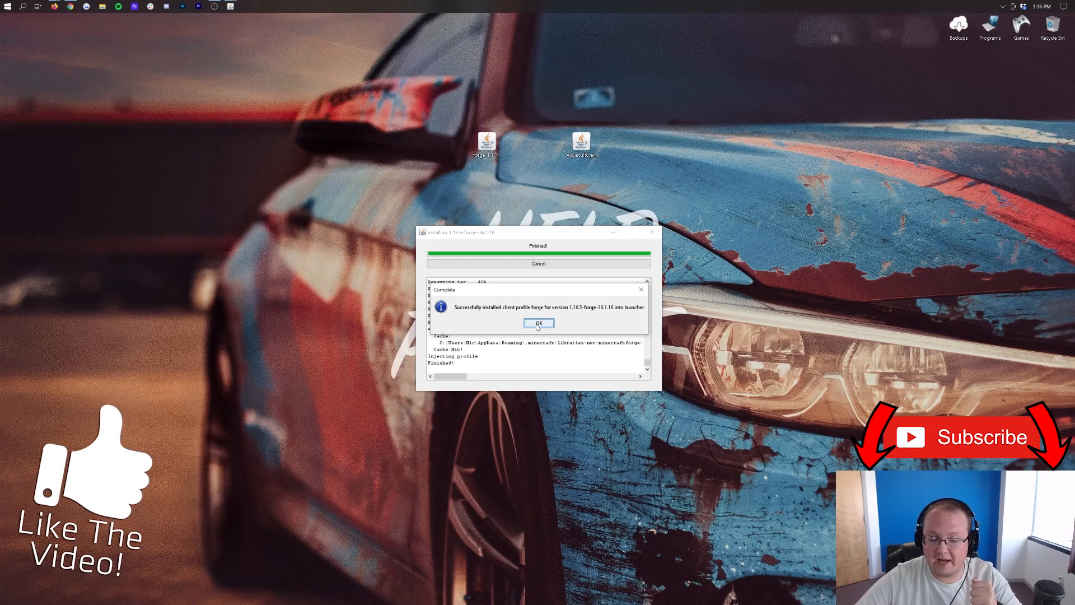
left_click(539, 323)
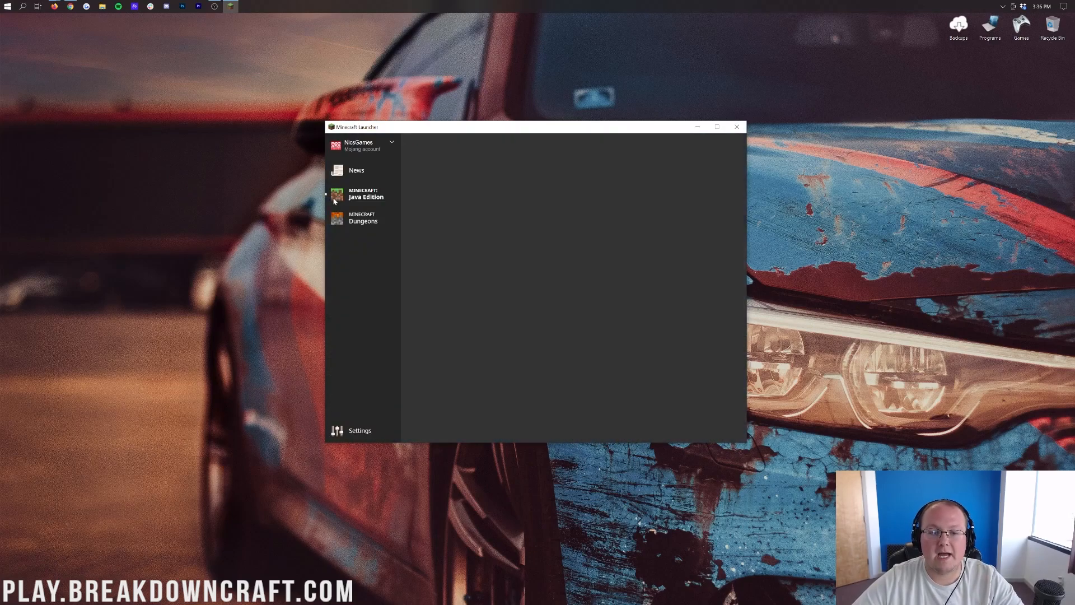
Step: Open Java Edition Installations and toggle the Modded filter to show forge 1.16.5
left_click(366, 197)
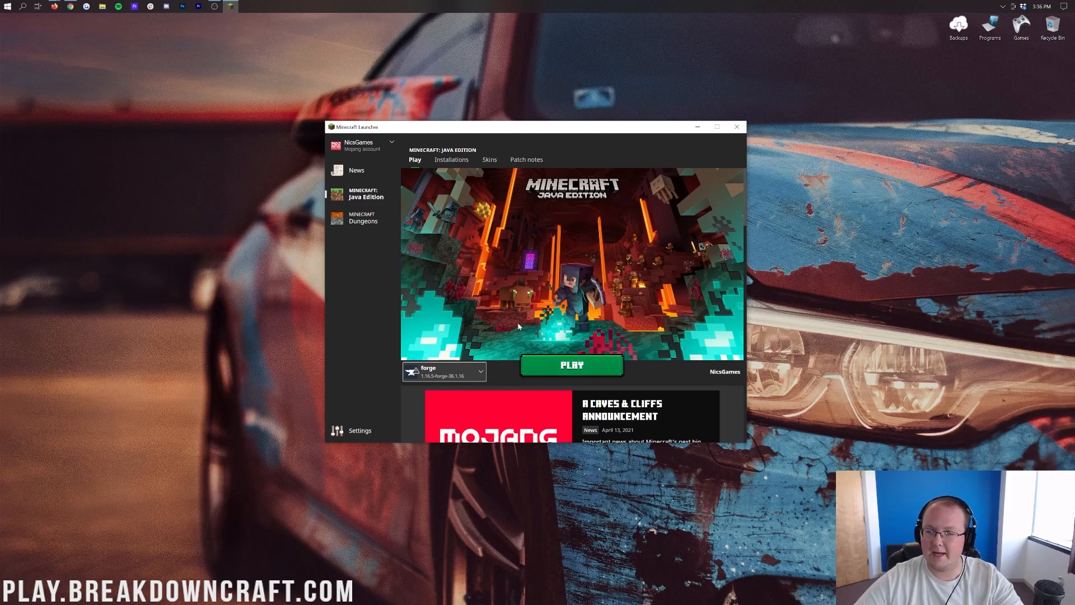
mouse_move(470, 340)
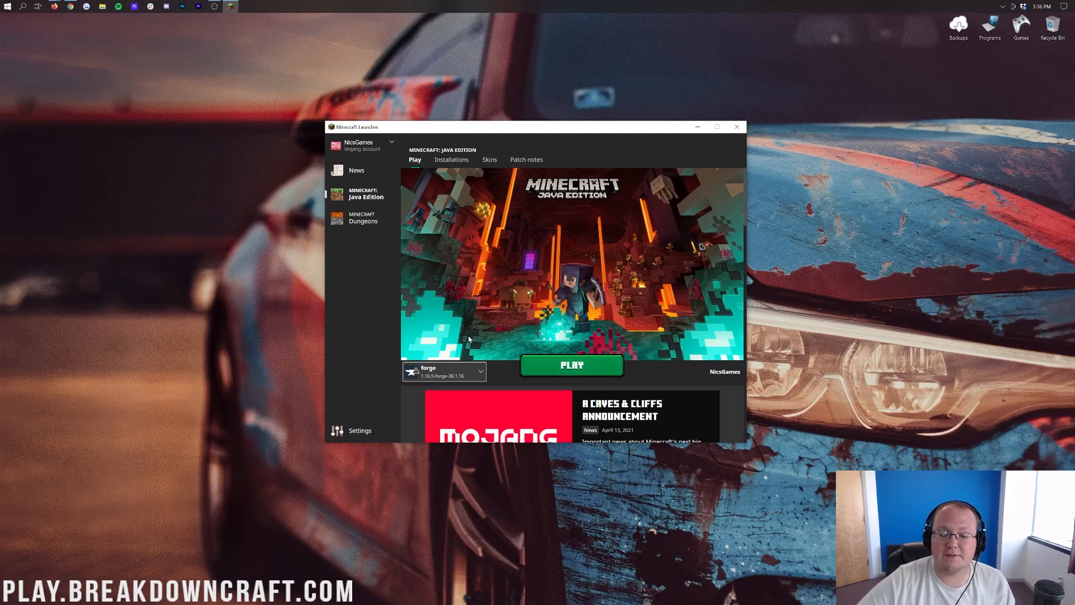
left_click(480, 371)
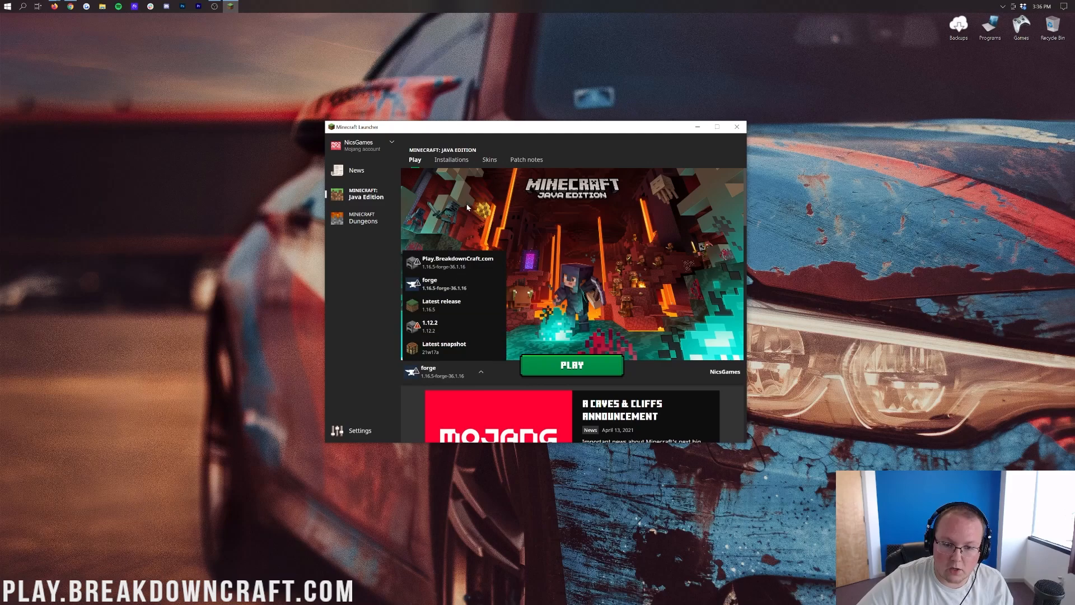
left_click(452, 159)
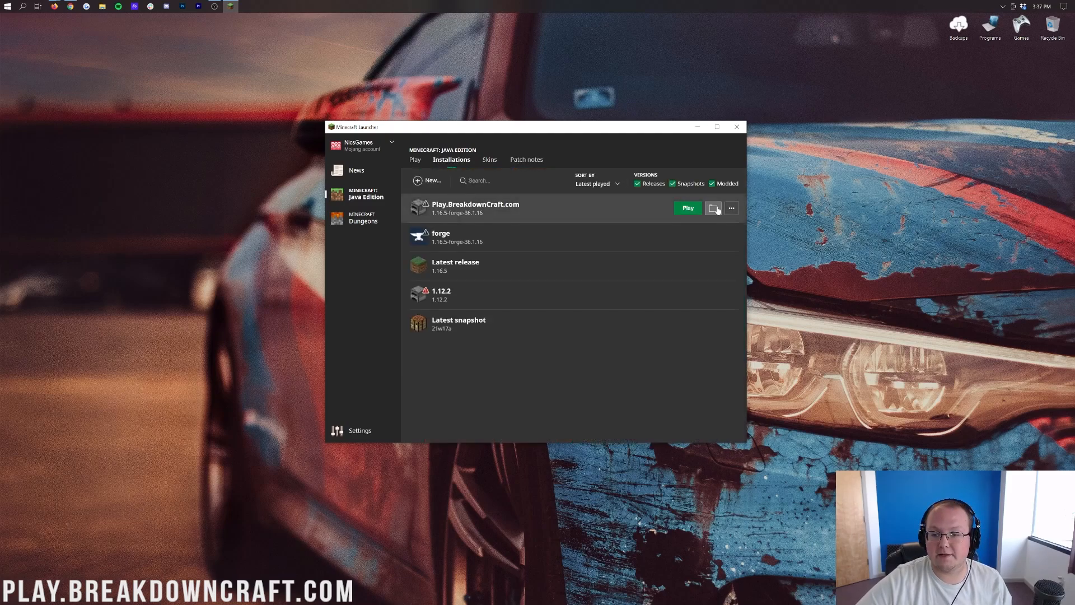
left_click(712, 184)
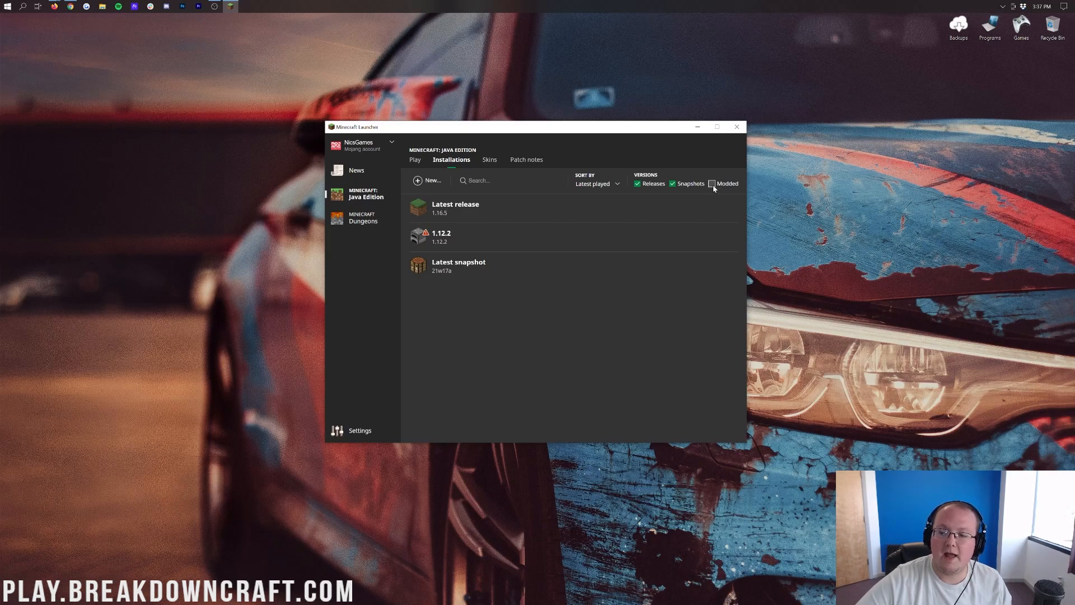
left_click(712, 183)
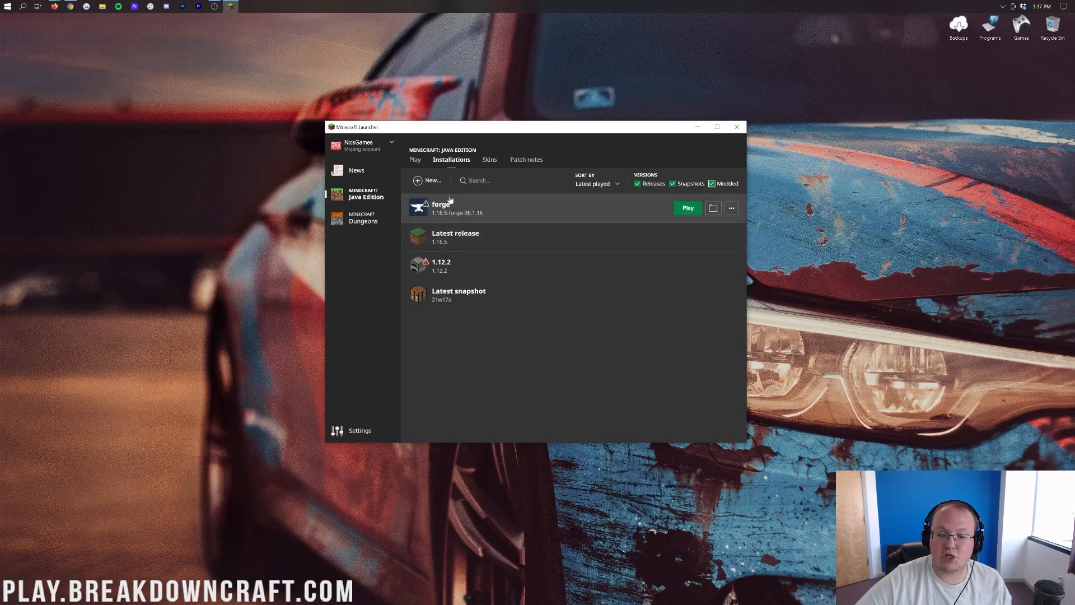
mouse_move(442, 220)
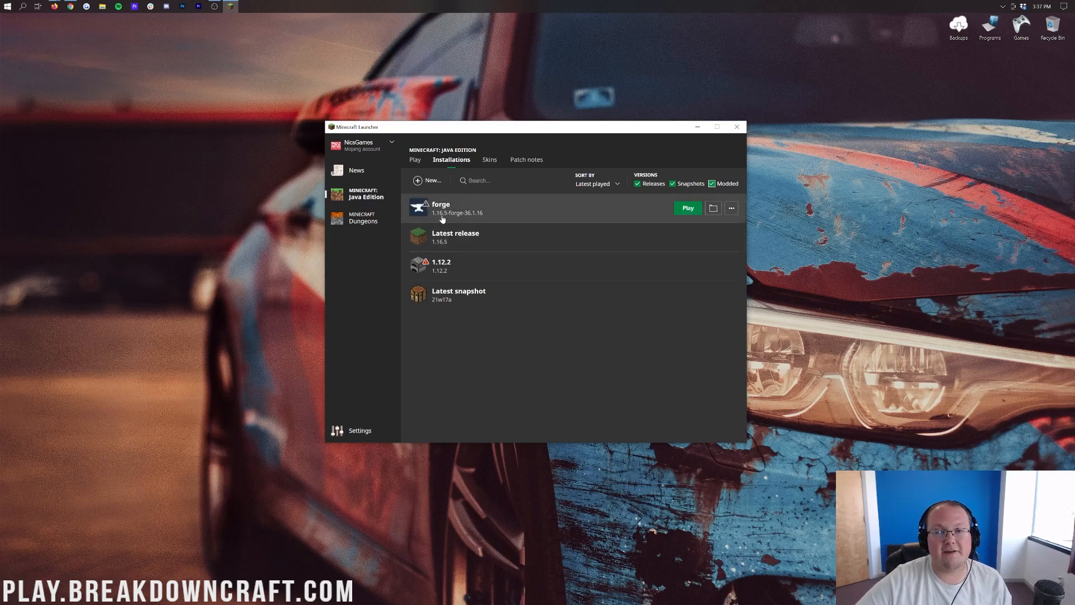
mouse_move(540, 213)
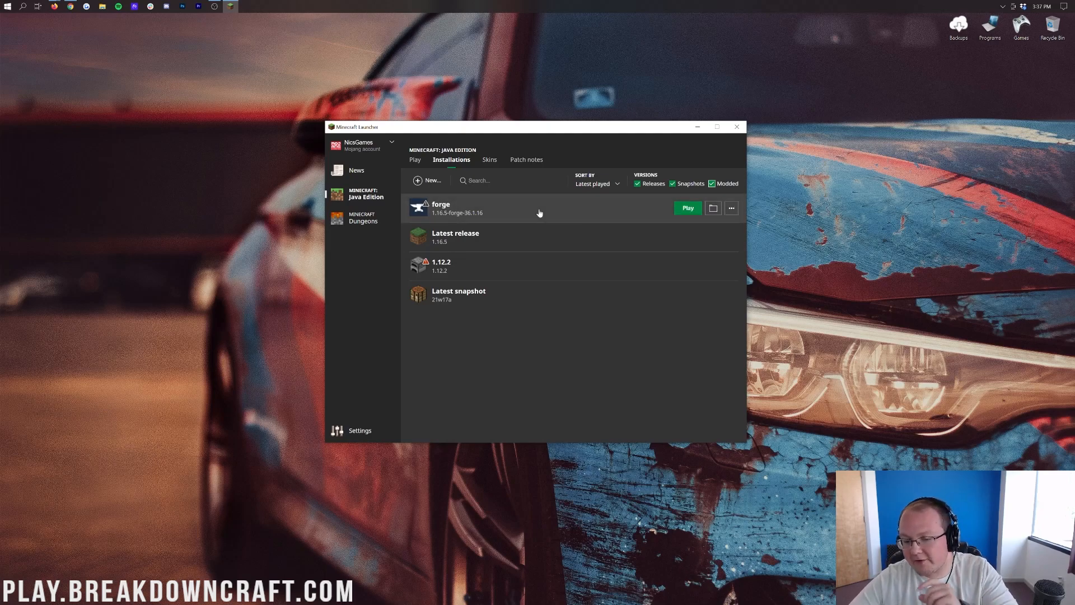
mouse_move(468, 221)
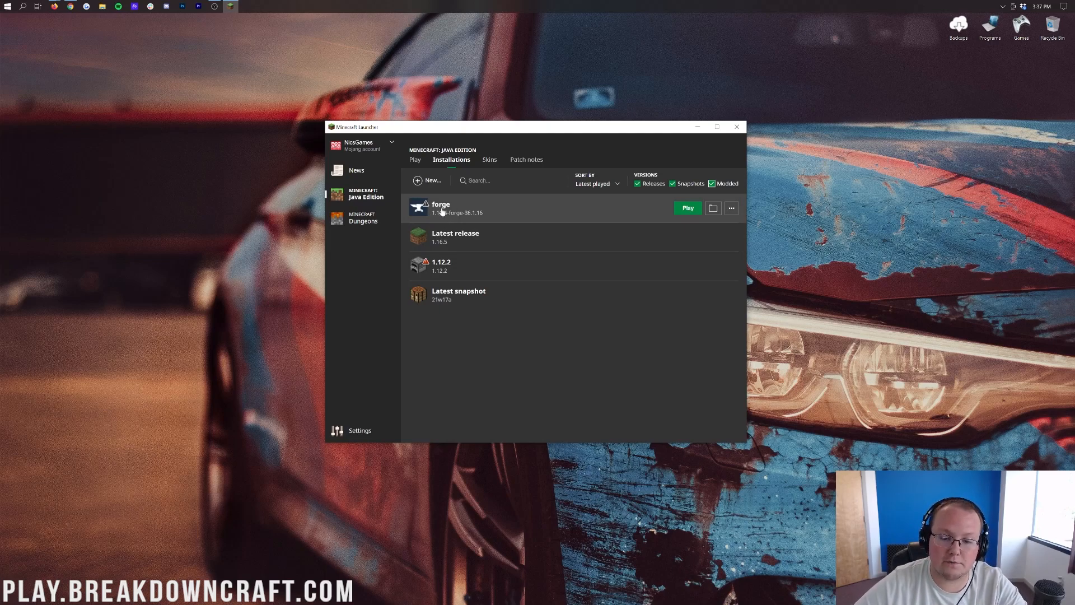
Step: Create installation Play.BreakdownCraft.com on release 1.16.5-forge-36.1.16 at 1920×1080
left_click(429, 180)
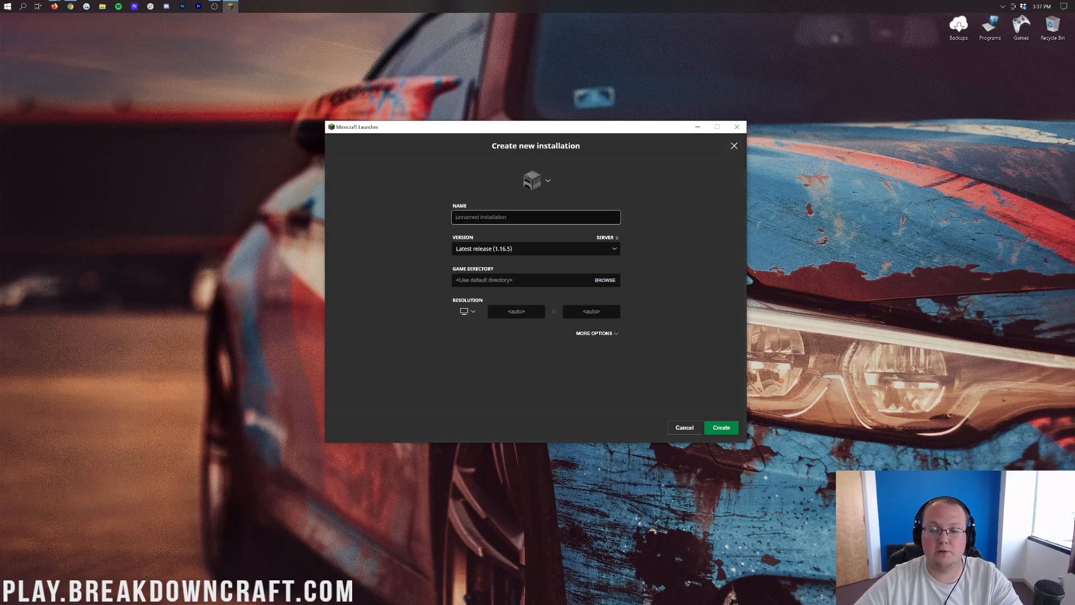
type("Play.BreakdownCraft.com")
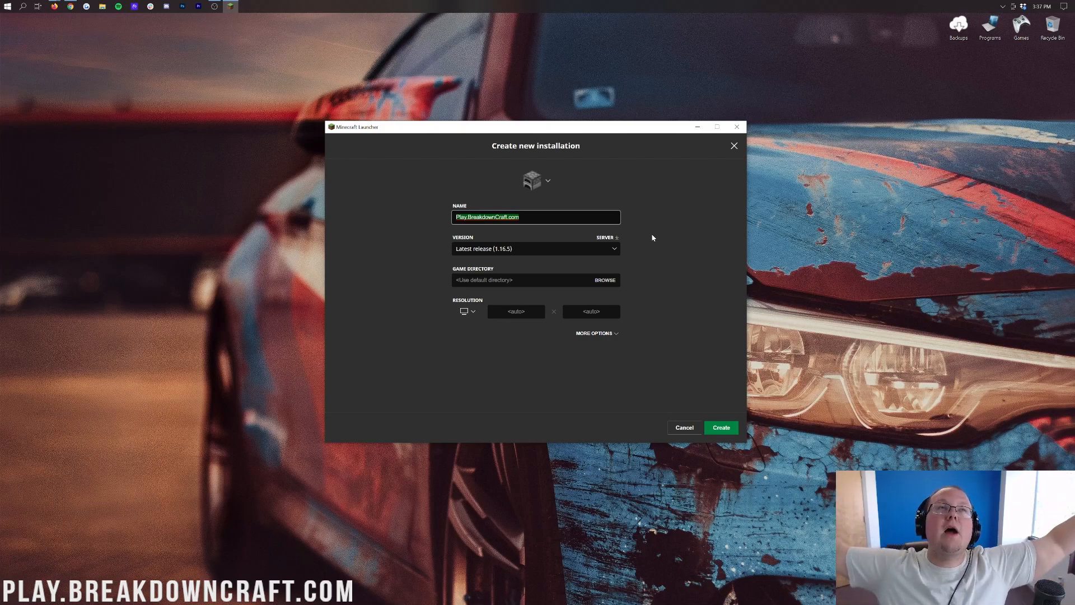
mouse_move(648, 233)
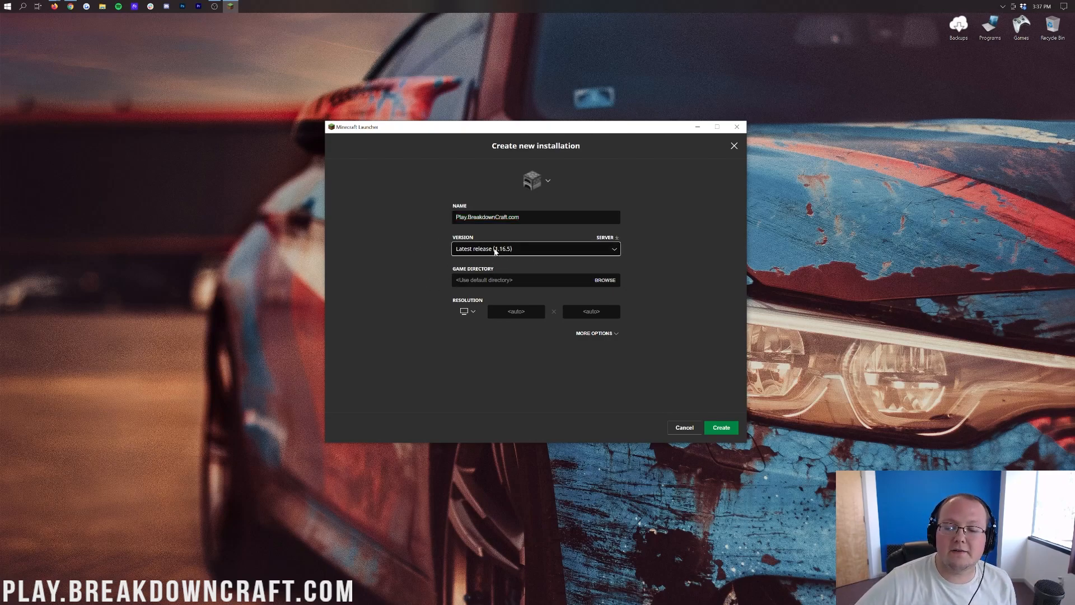
left_click(536, 248)
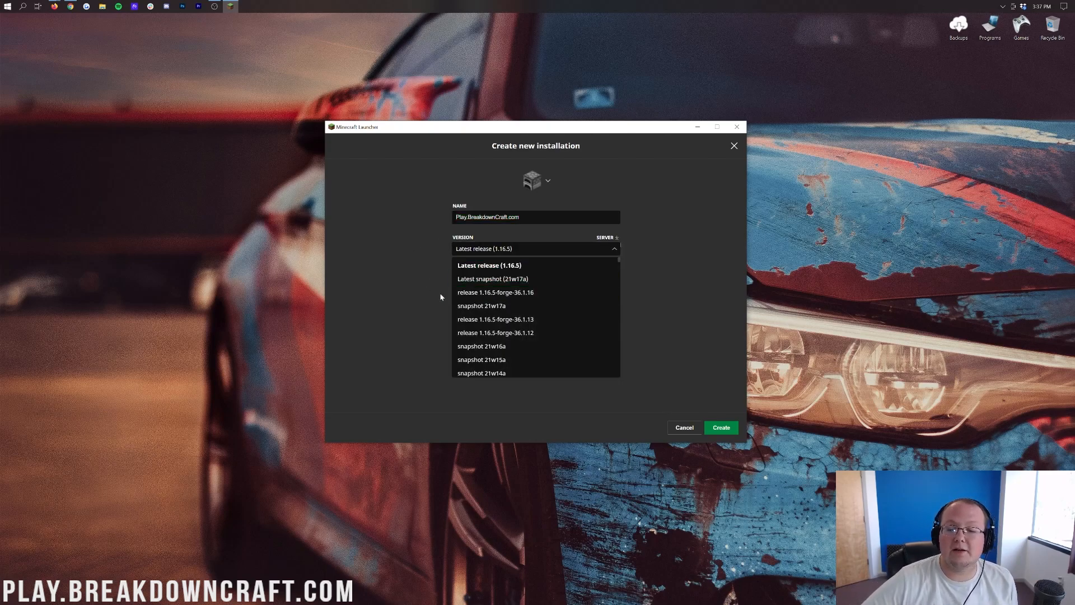
mouse_move(495, 292)
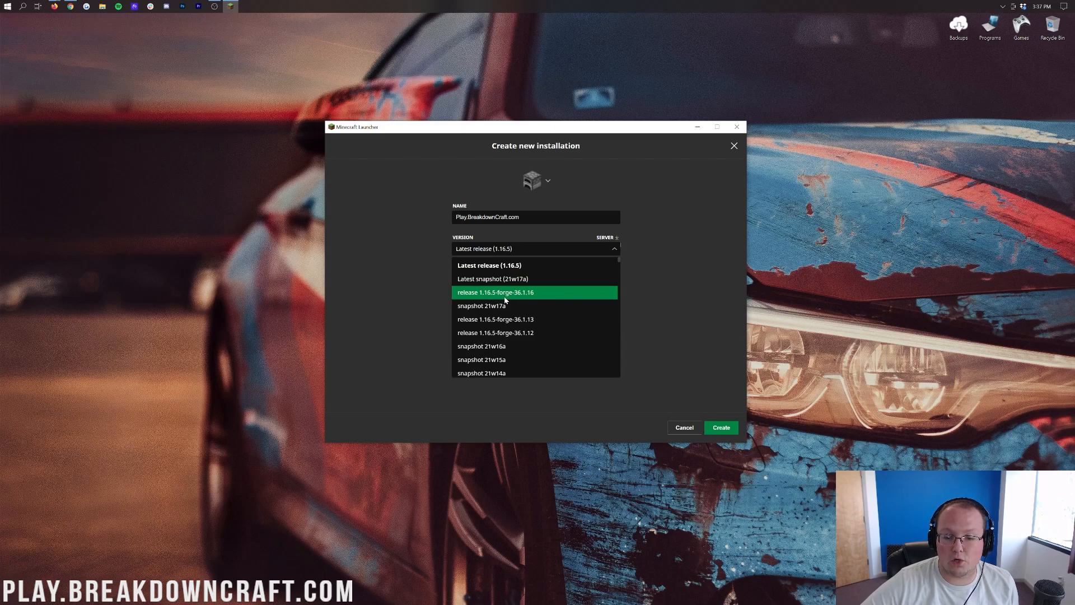
scroll("down", 3)
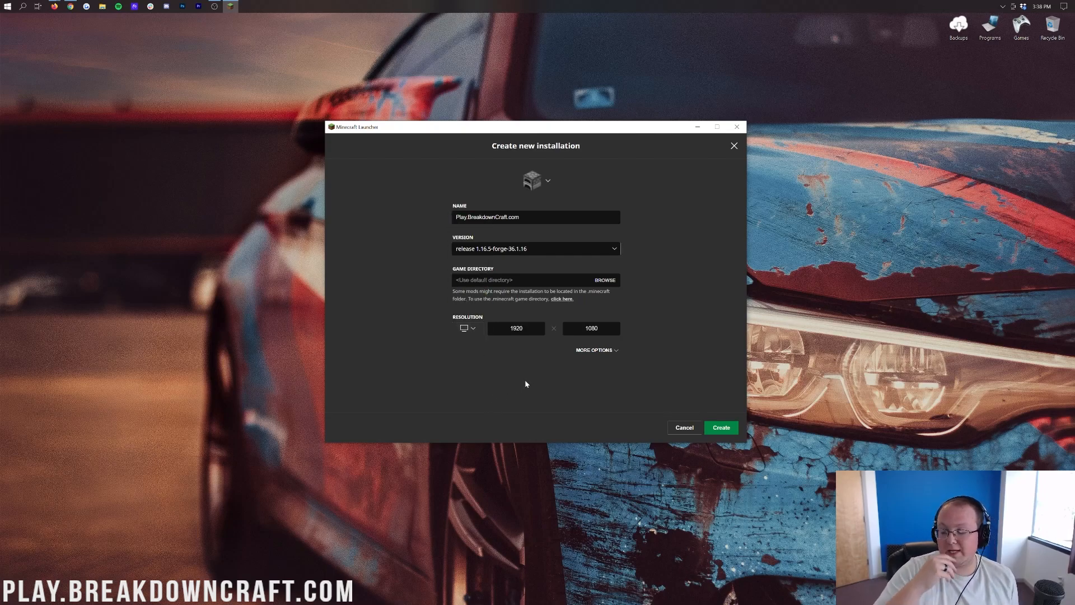
mouse_move(499, 400)
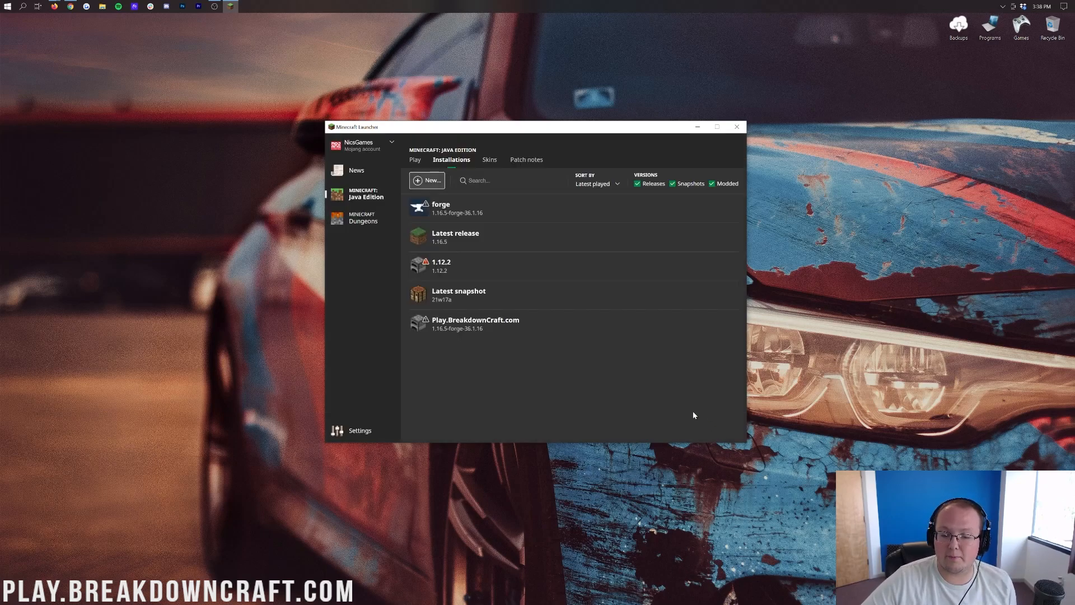
mouse_move(511, 328)
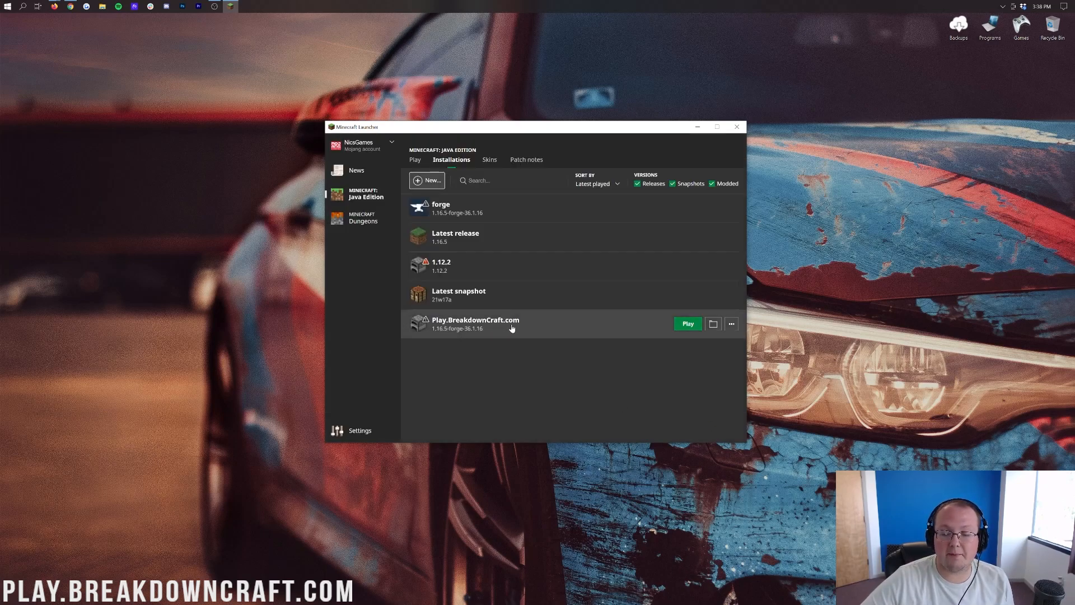
mouse_move(467, 335)
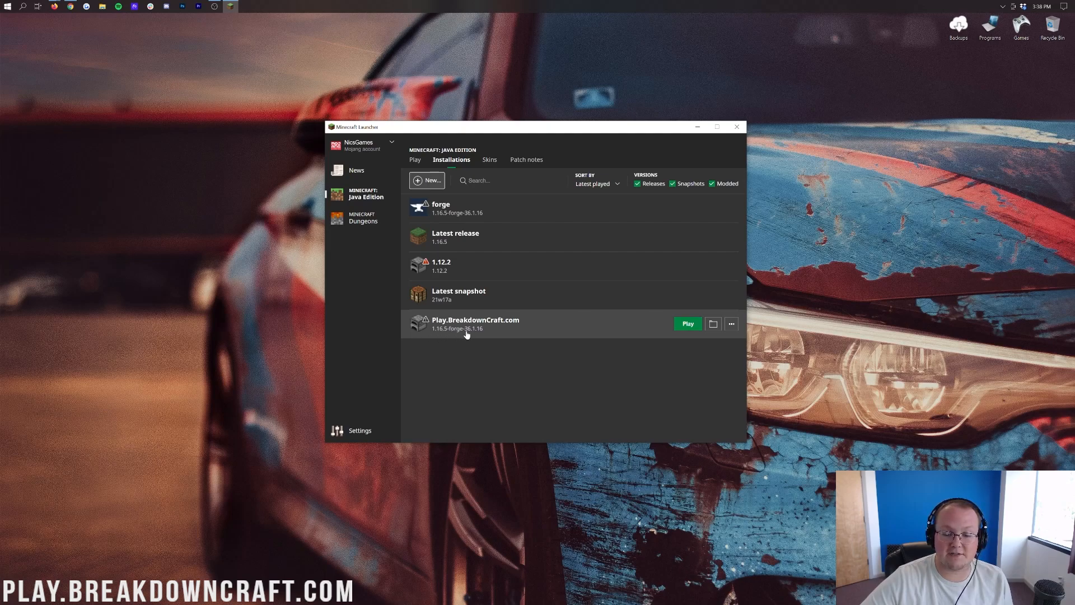
Step: Launch Play.BreakdownCraft.com, accepting the modded-game risk warning and disabling future warnings
left_click(687, 324)
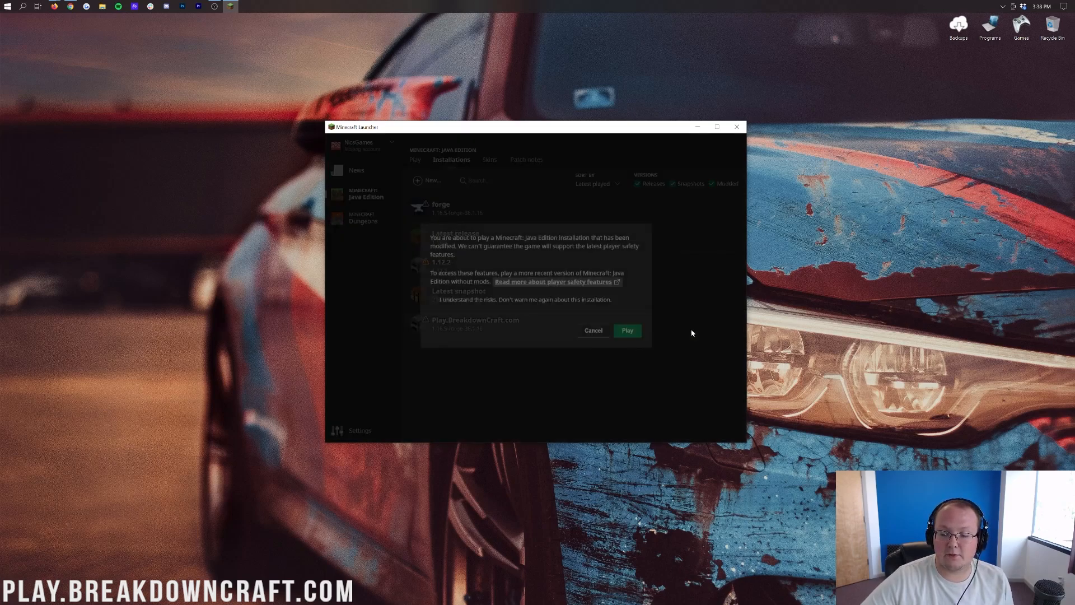
left_click(434, 302)
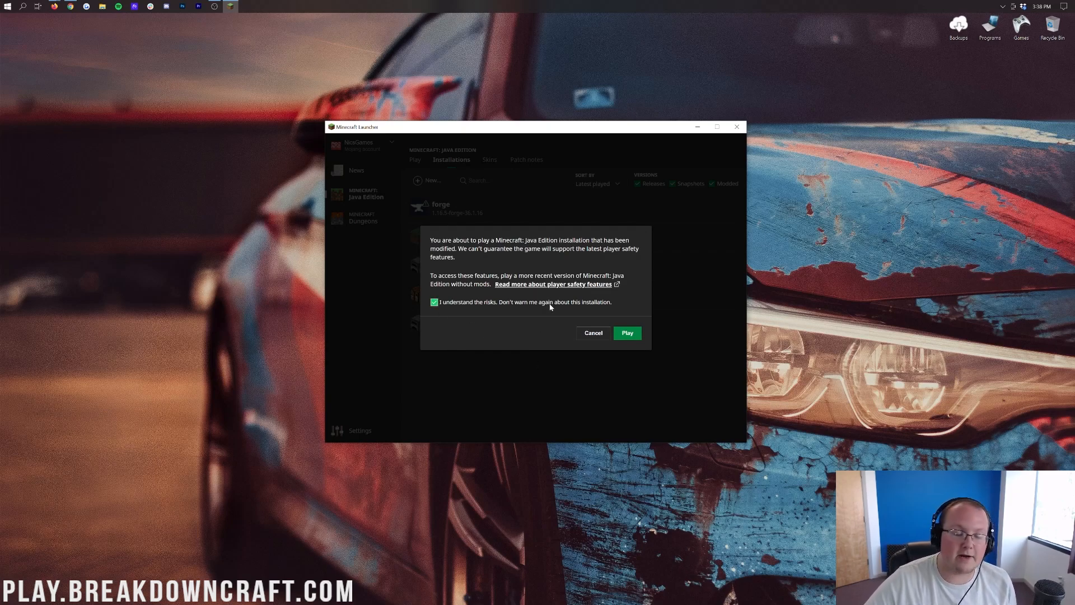
mouse_move(614, 320)
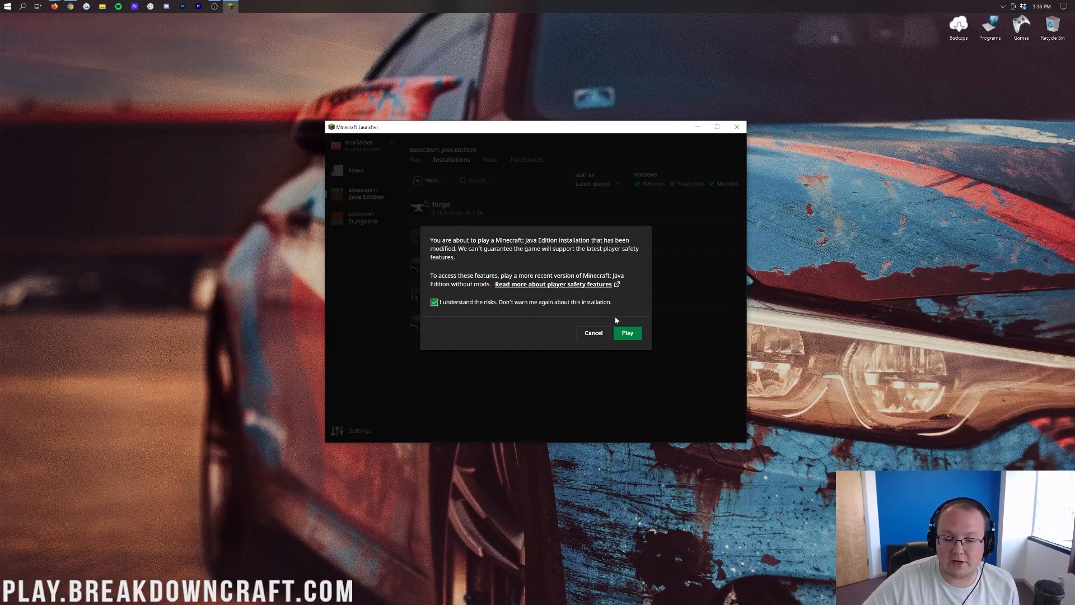
left_click(626, 333)
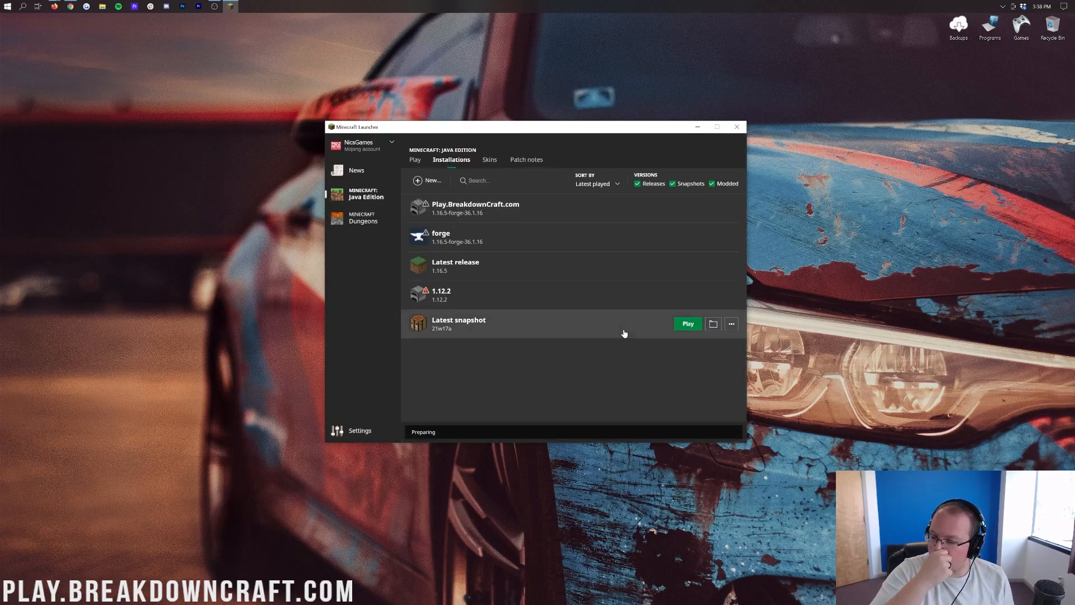
Step: Launch and wait until Minecraft 1.16.5 with Forge 36.1.16 reaches the title screen
left_click(687, 323)
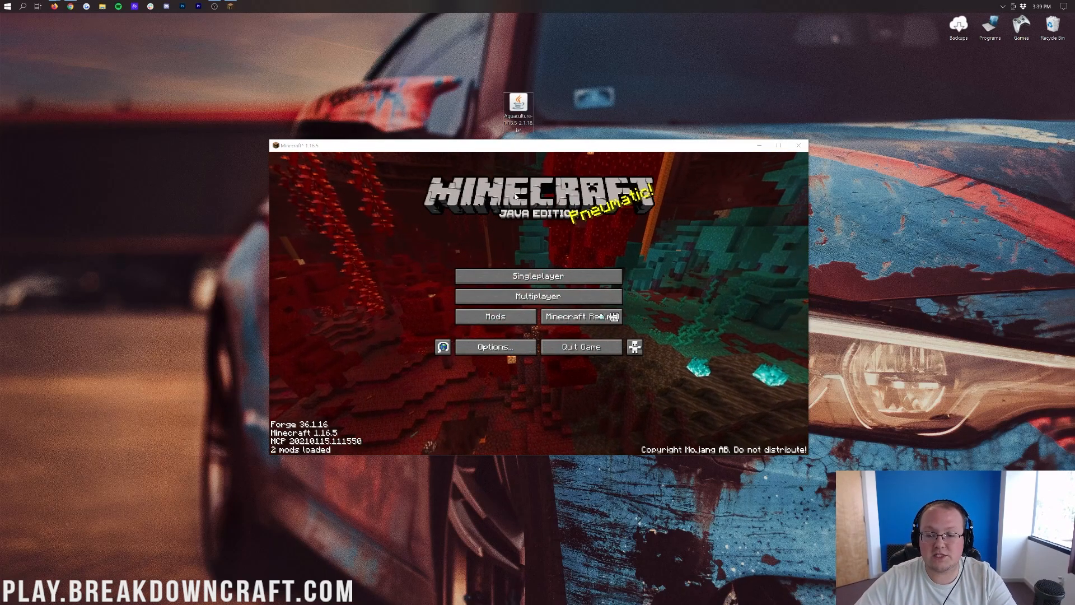
Step: Review the mods list (Minecraft 1.16.5, Forge 36.1.16) and open the empty mods folder
left_click(496, 315)
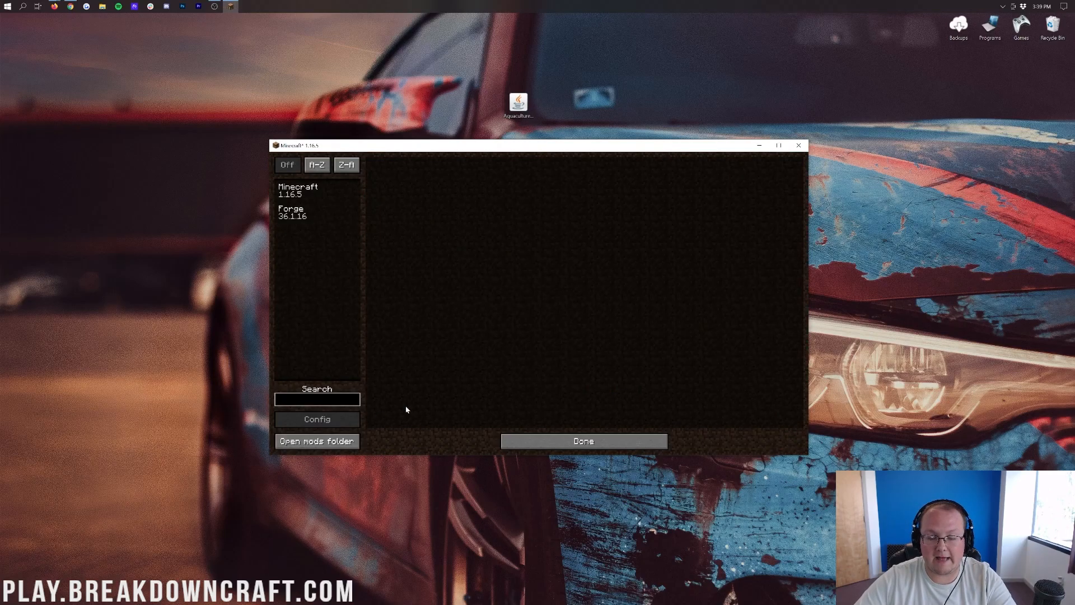
left_click(582, 441)
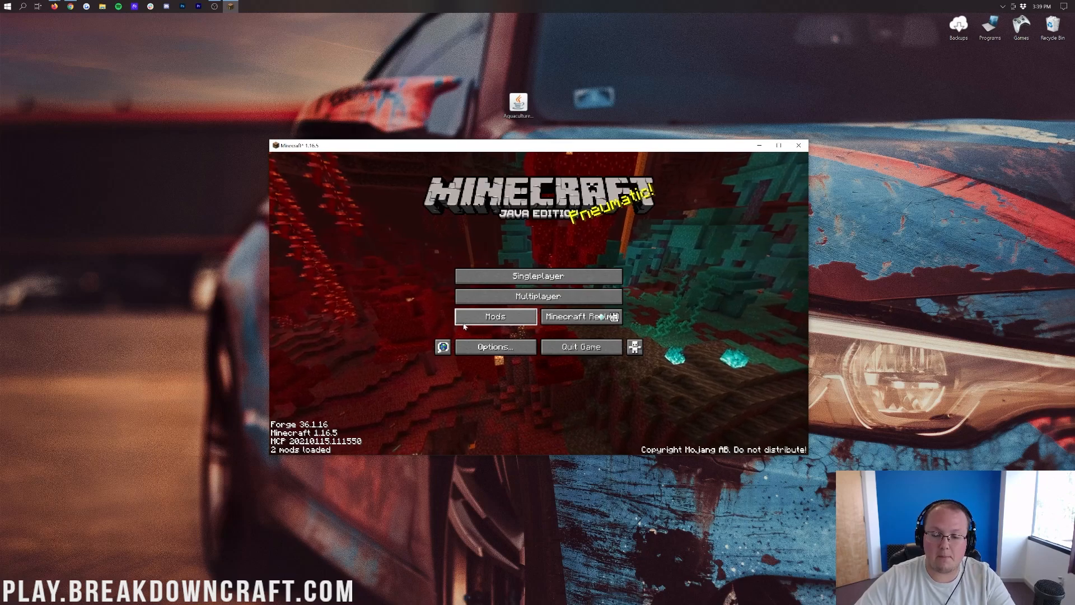
left_click(495, 316)
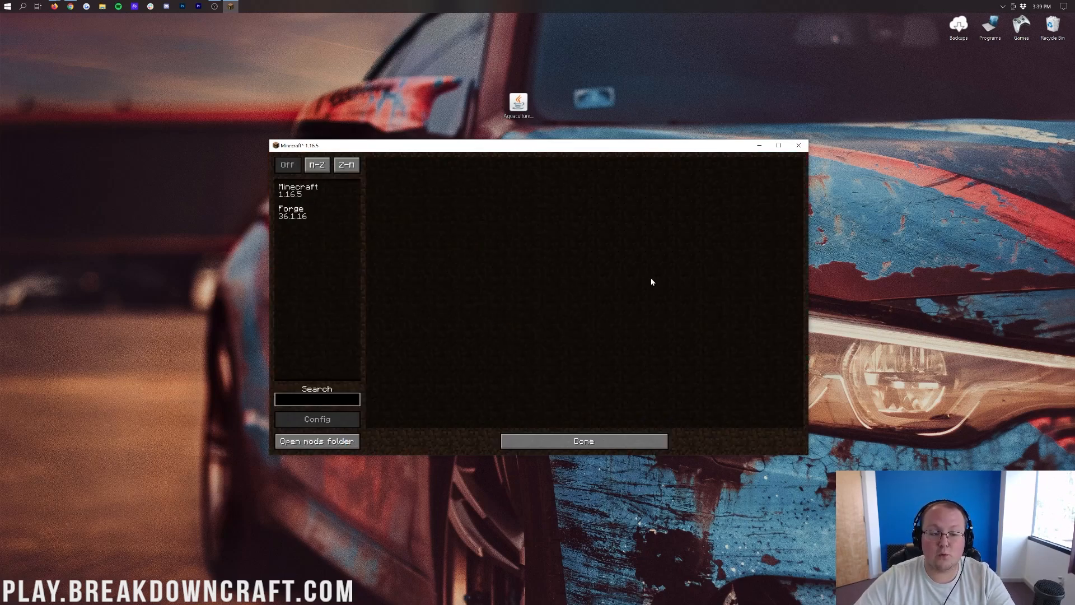
left_click(316, 440)
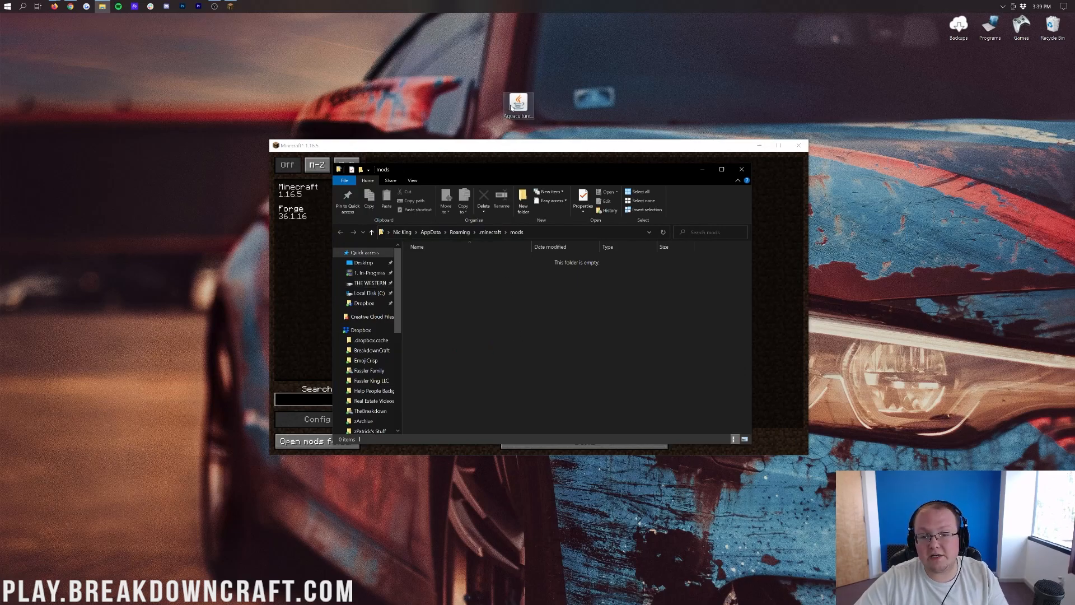
Step: Drag the Aquaculture jar from the desktop into the mods folder
left_click_drag(519, 104, 460, 318)
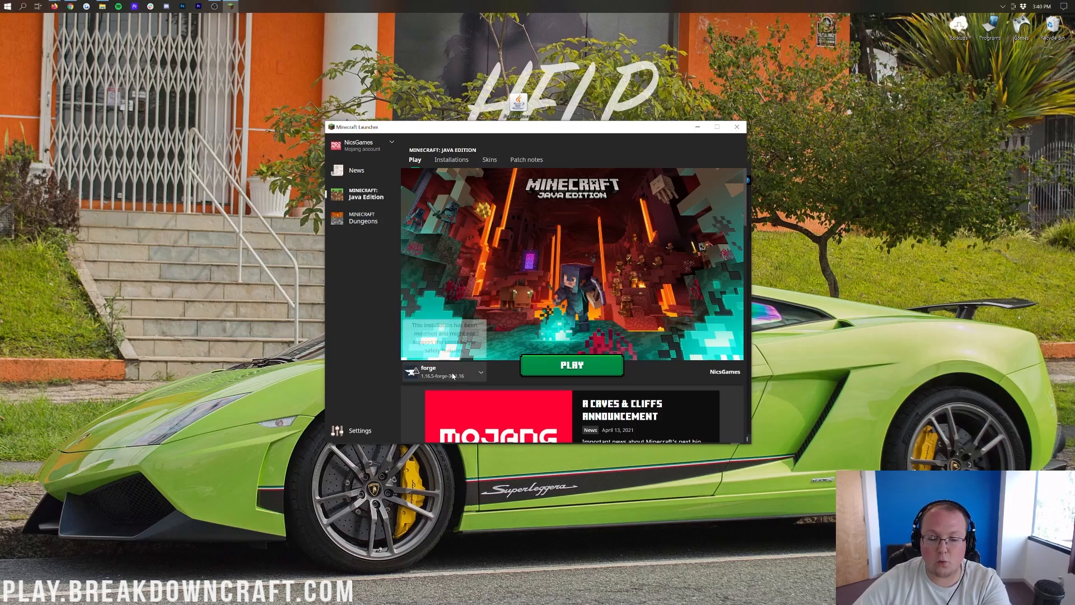
Step: Return to the launcher's Play tab with the Play.BreakdownCraft.com installation selected
left_click(446, 372)
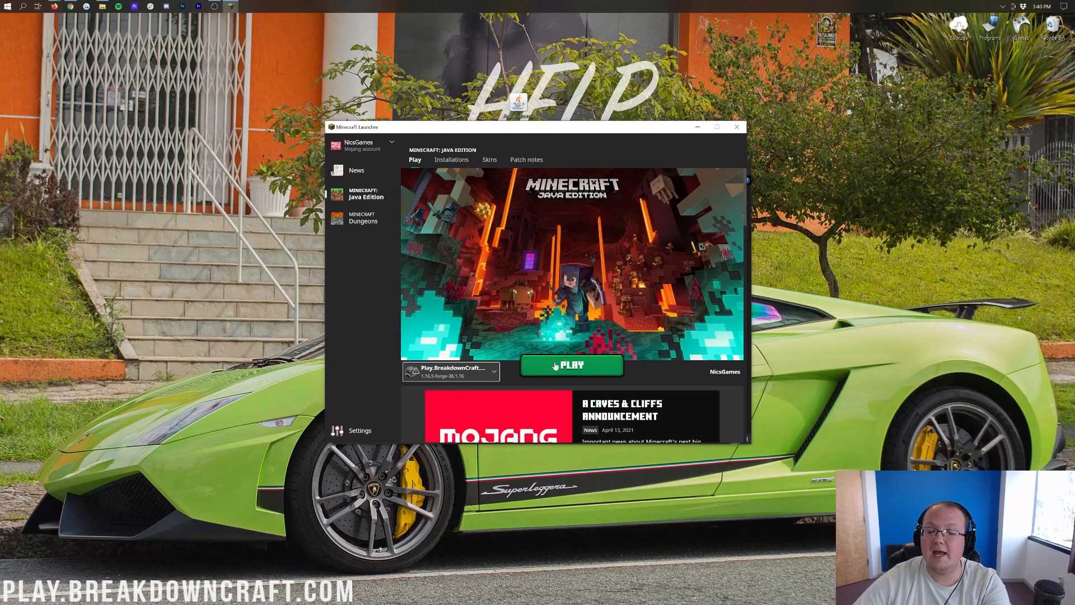
Step: Relaunch the Forge 1.16.5 installation until the title screen reports 3 mods loaded
left_click(571, 365)
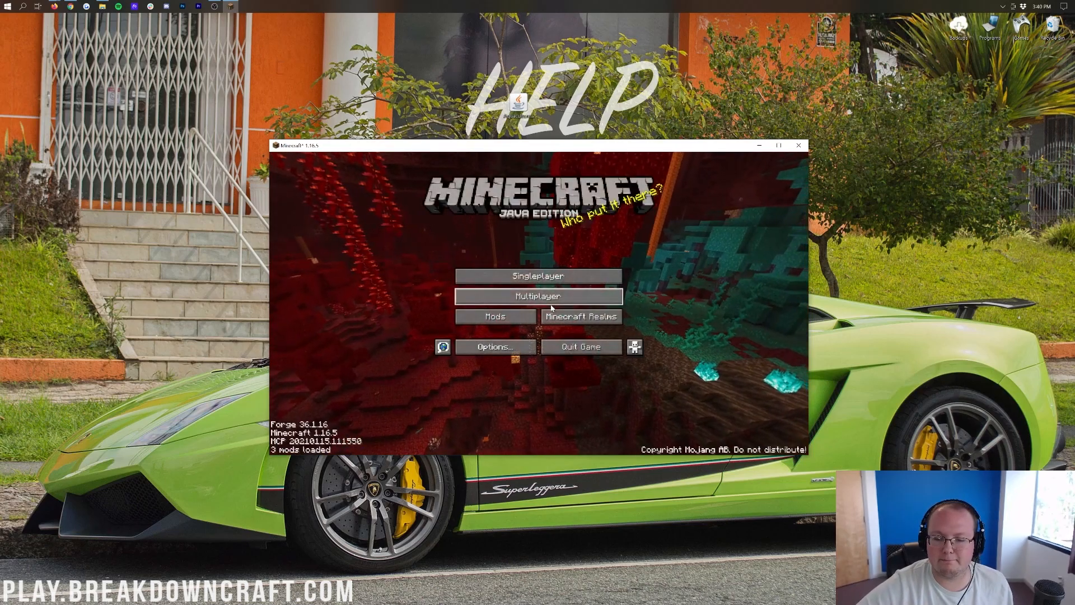
Step: Create a new Singleplayer survival world named 'Aquaculture 2'
left_click(779, 144)
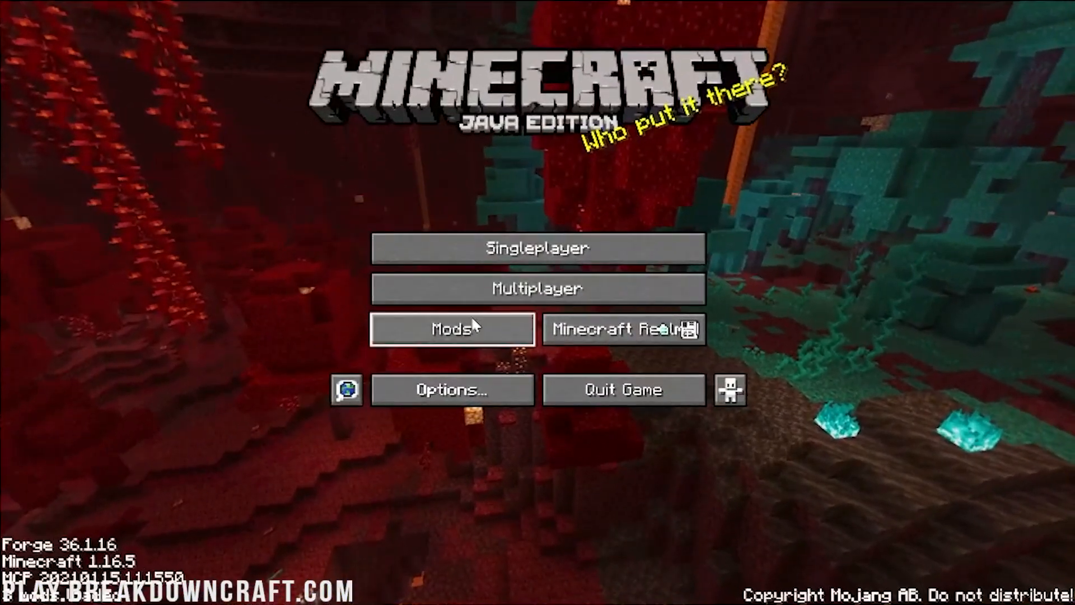
left_click(452, 329)
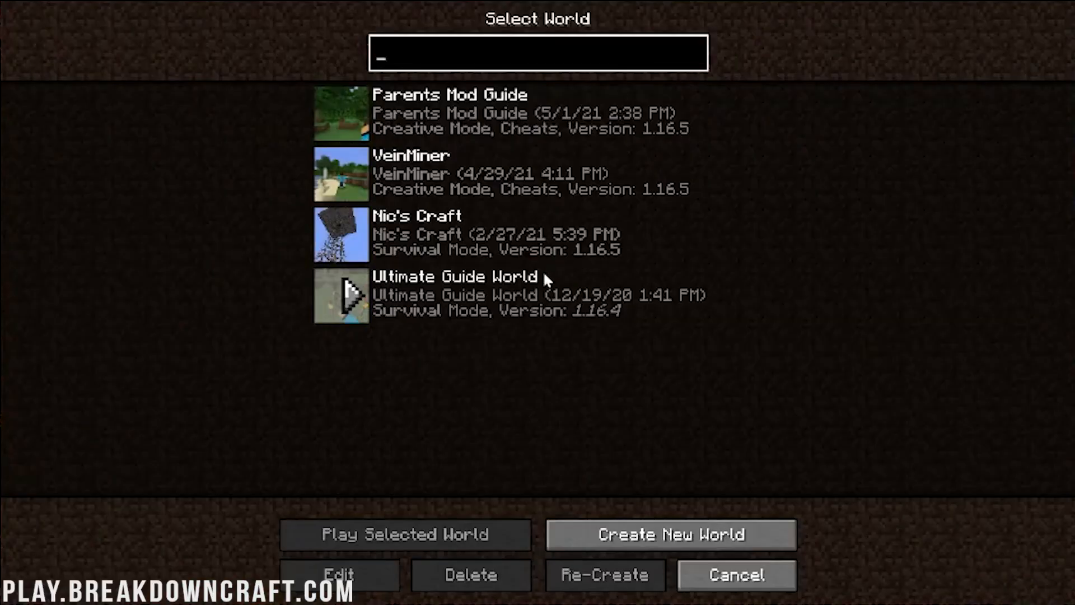
left_click(671, 534)
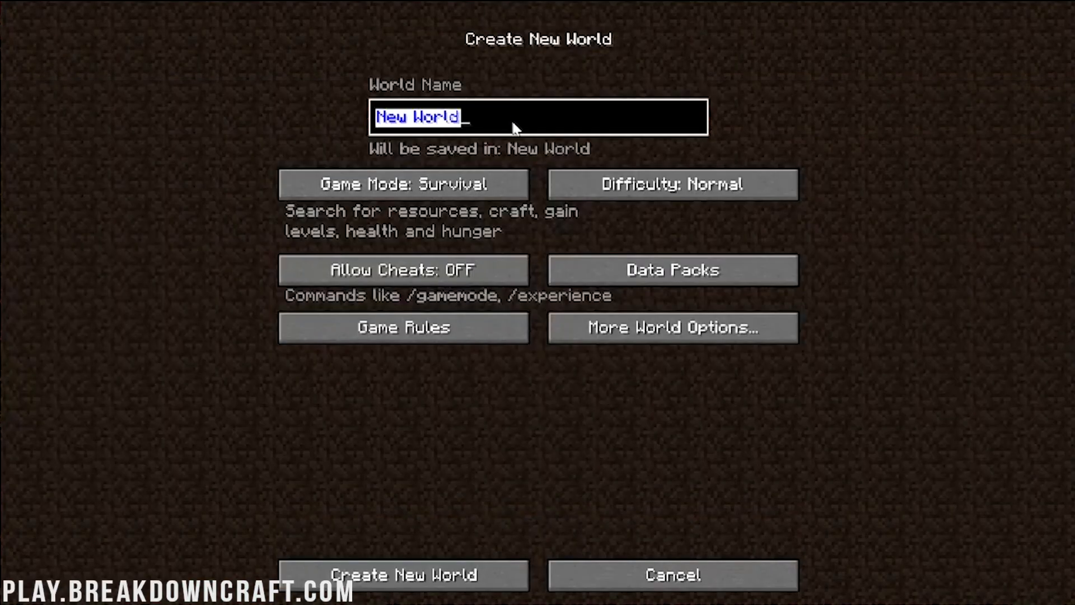
type("Aquaculture 2")
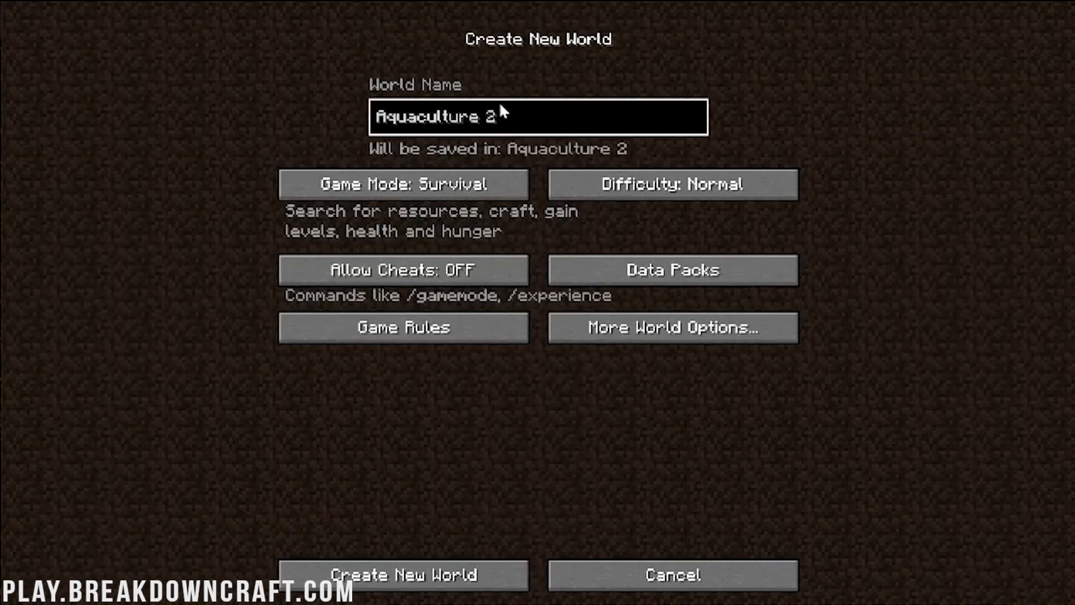
left_click(403, 575)
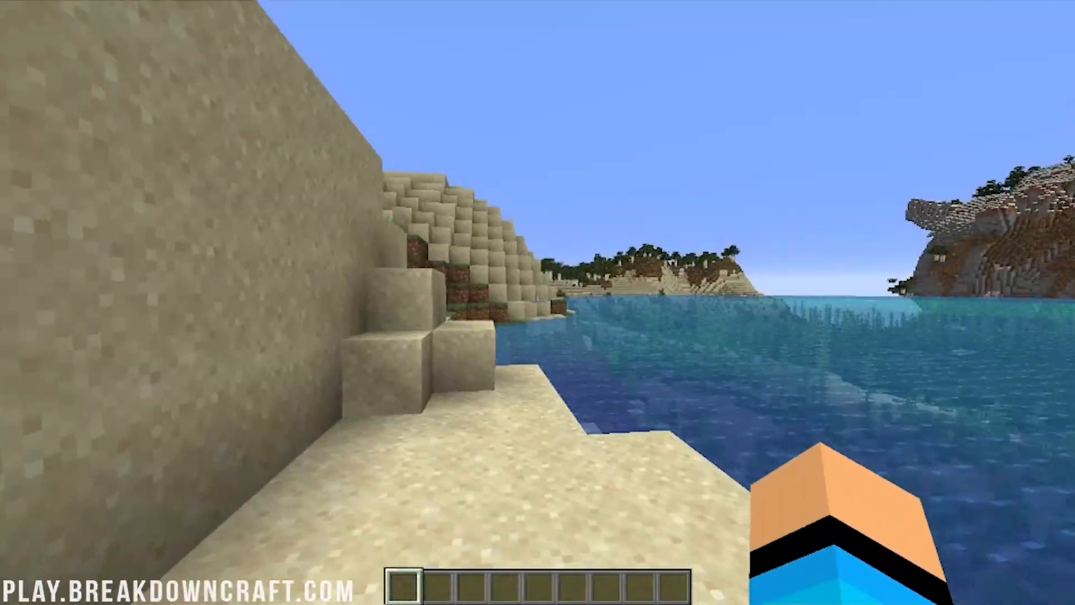
mouse_move(538, 302)
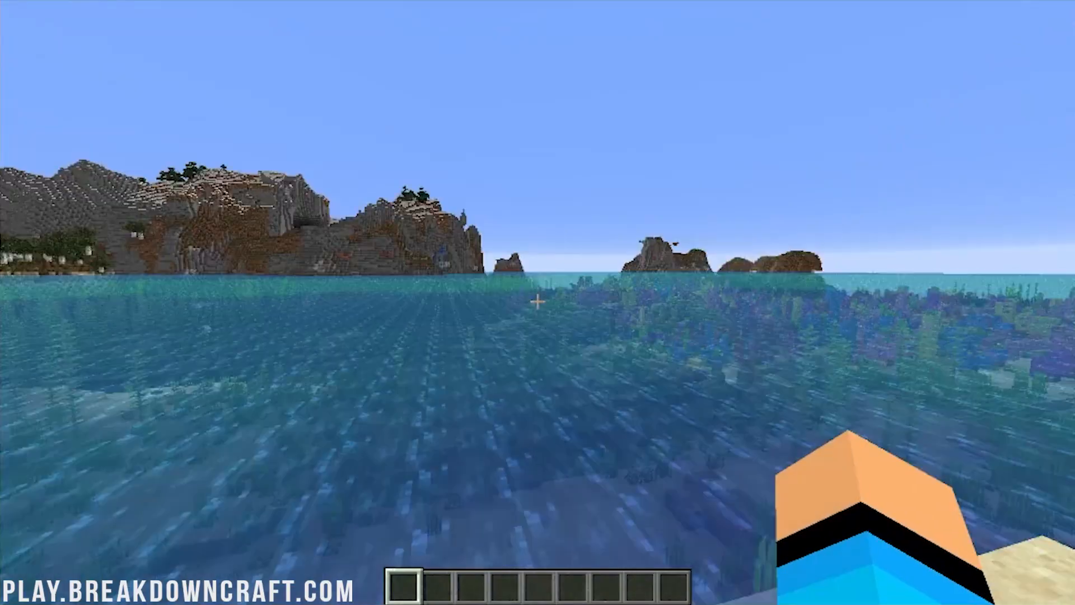
Step: Take the Aquaculture rod, hook, tackle box and worms from the creative inventory
key("e")
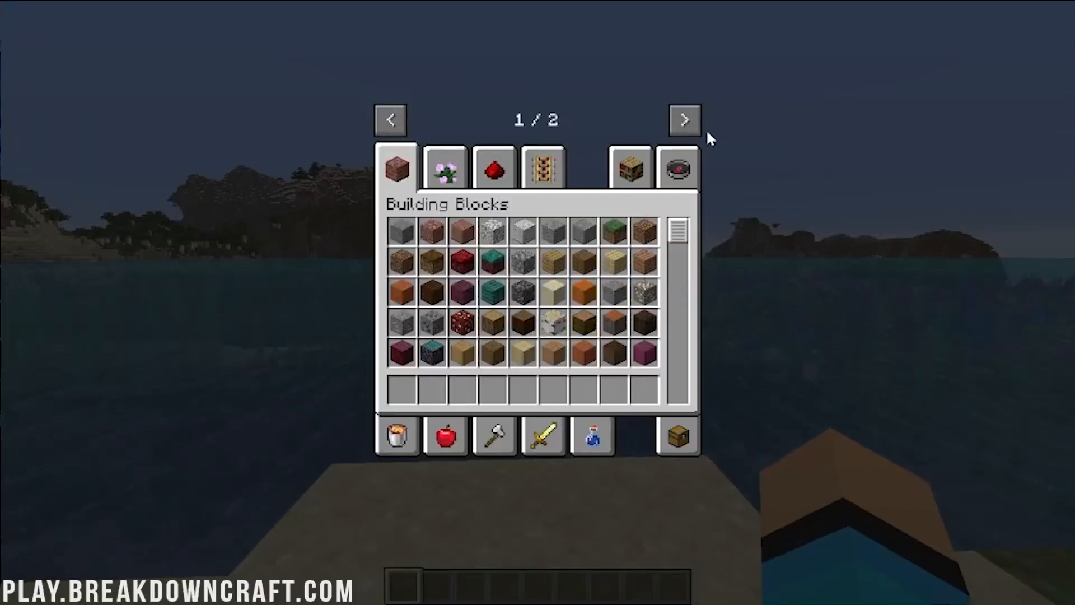
left_click(684, 119)
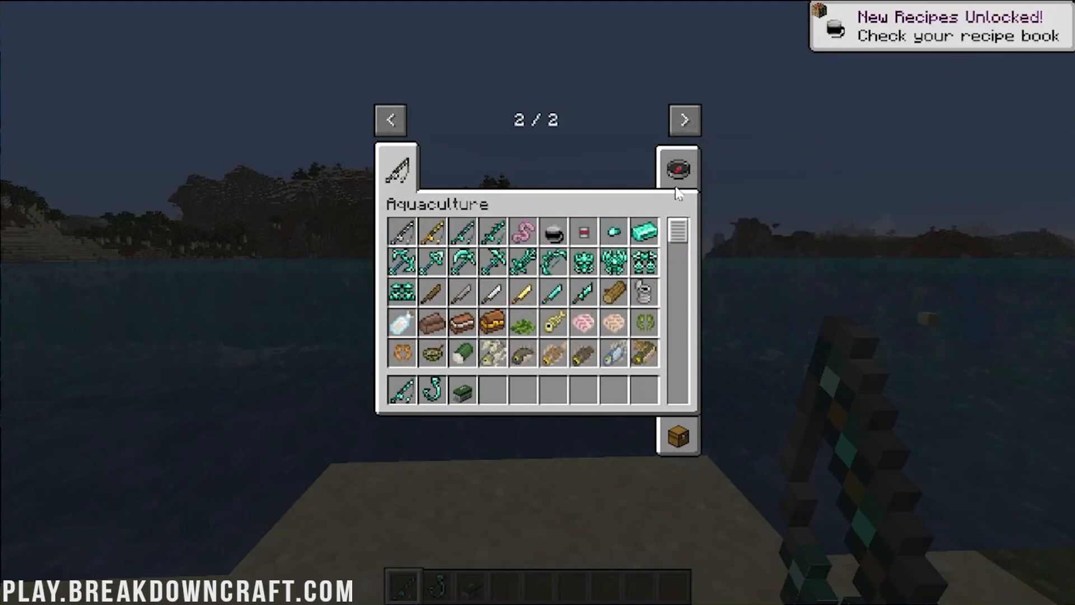
left_click(677, 169)
type("worm")
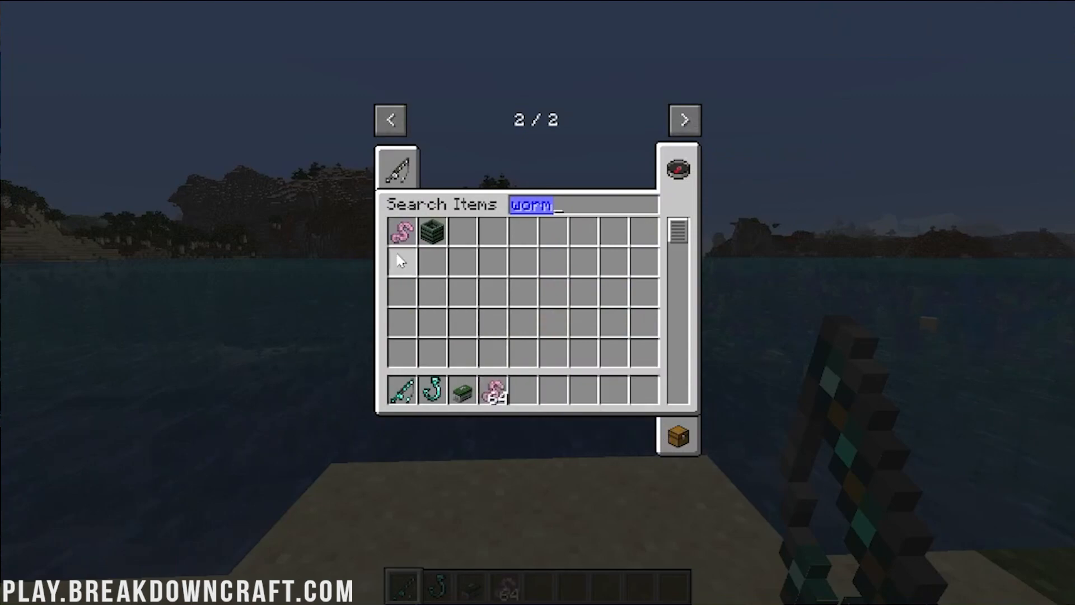
key("Escape")
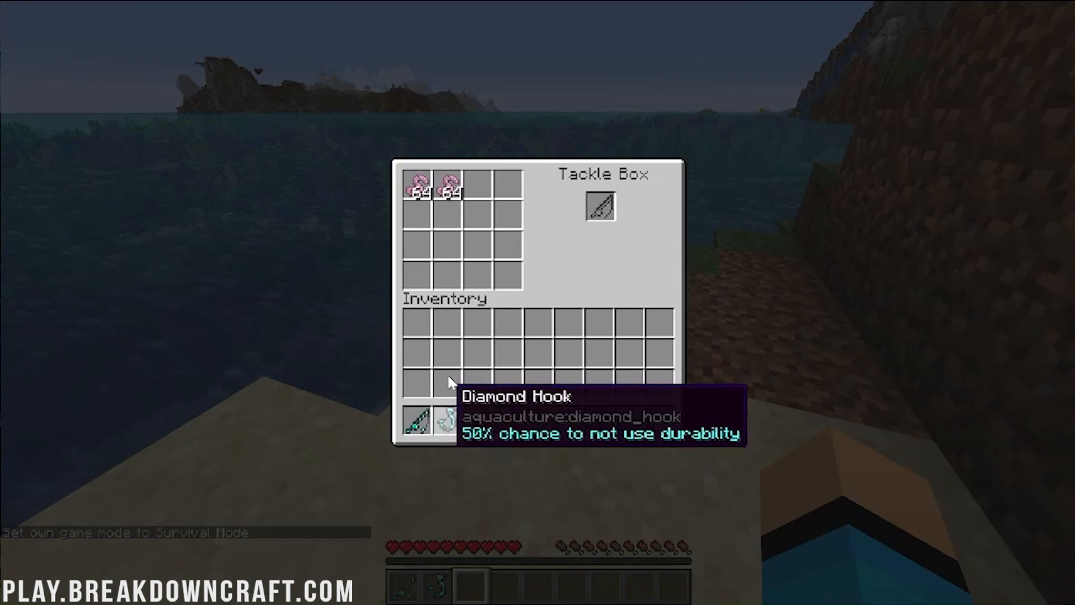
Step: Fit the diamond rod with the diamond hook and worm bait inside the Tackle Box
key("Escape")
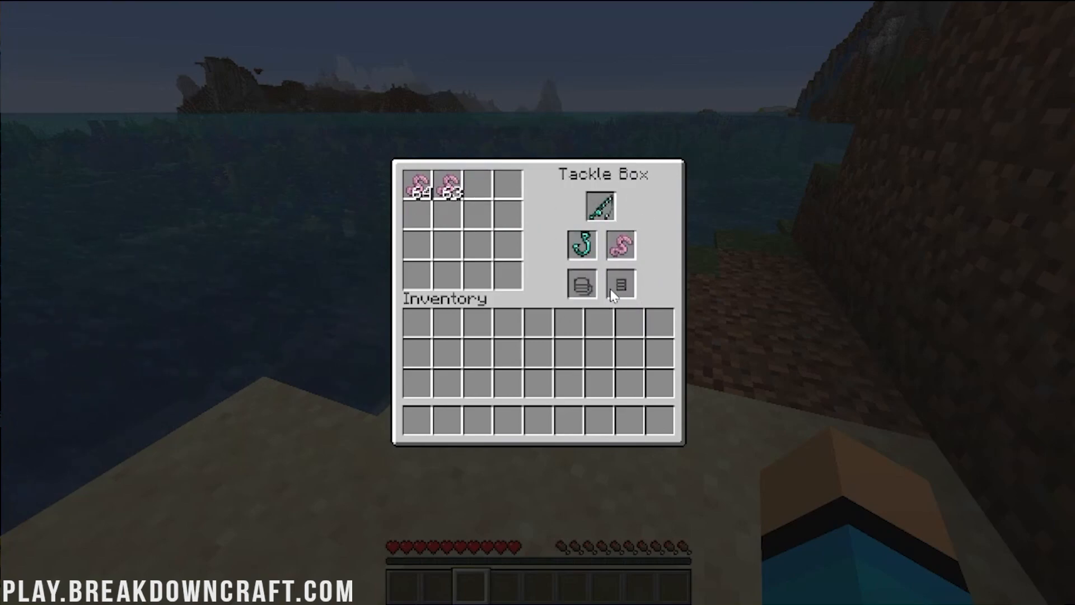
key("Escape")
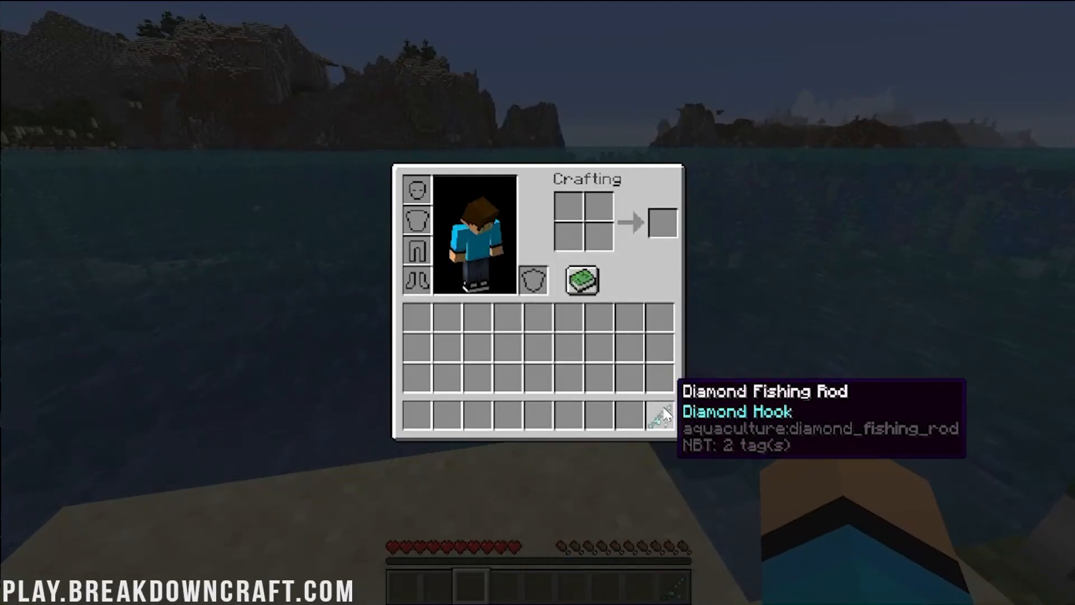
key("E")
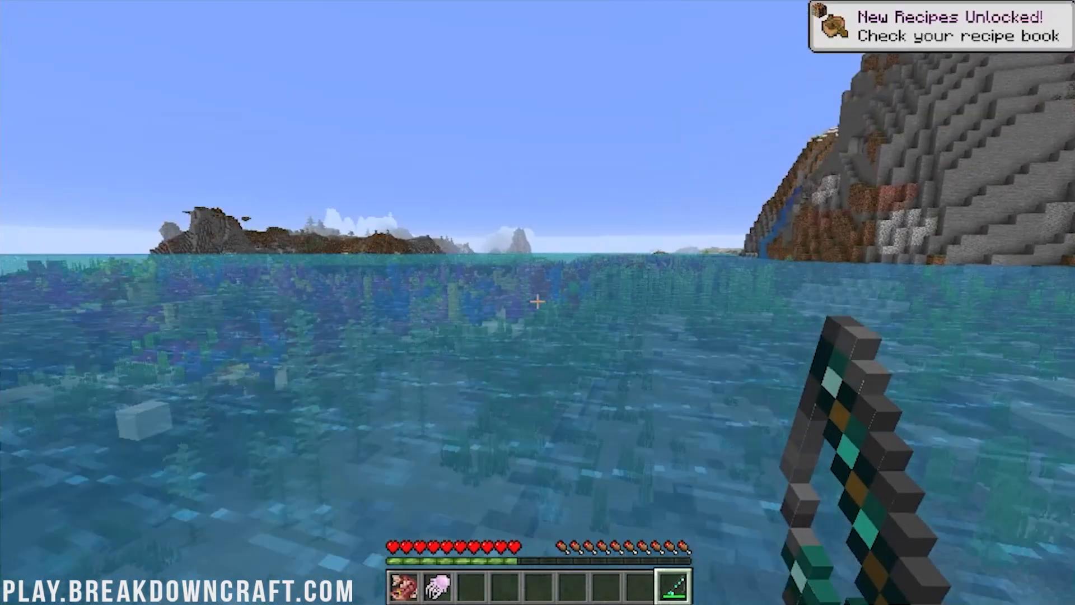
mouse_move(538, 302)
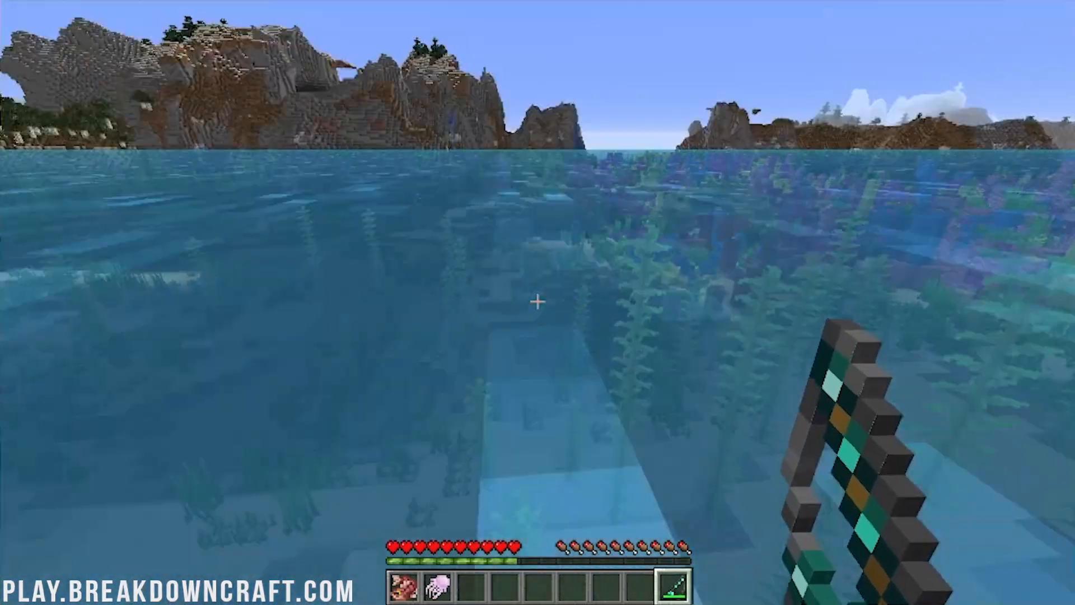
mouse_move(538, 301)
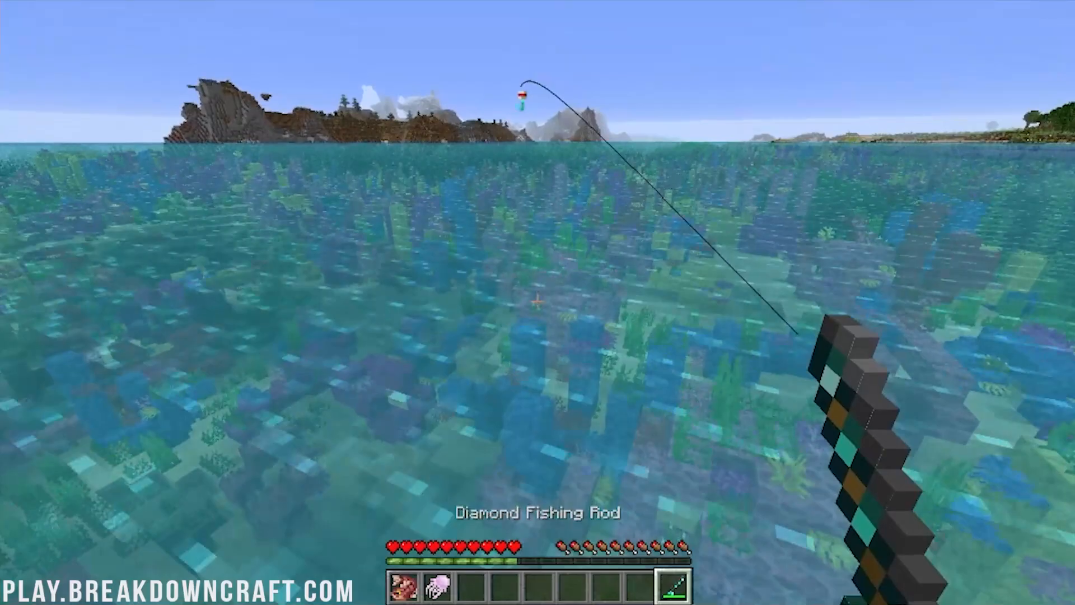
mouse_move(538, 302)
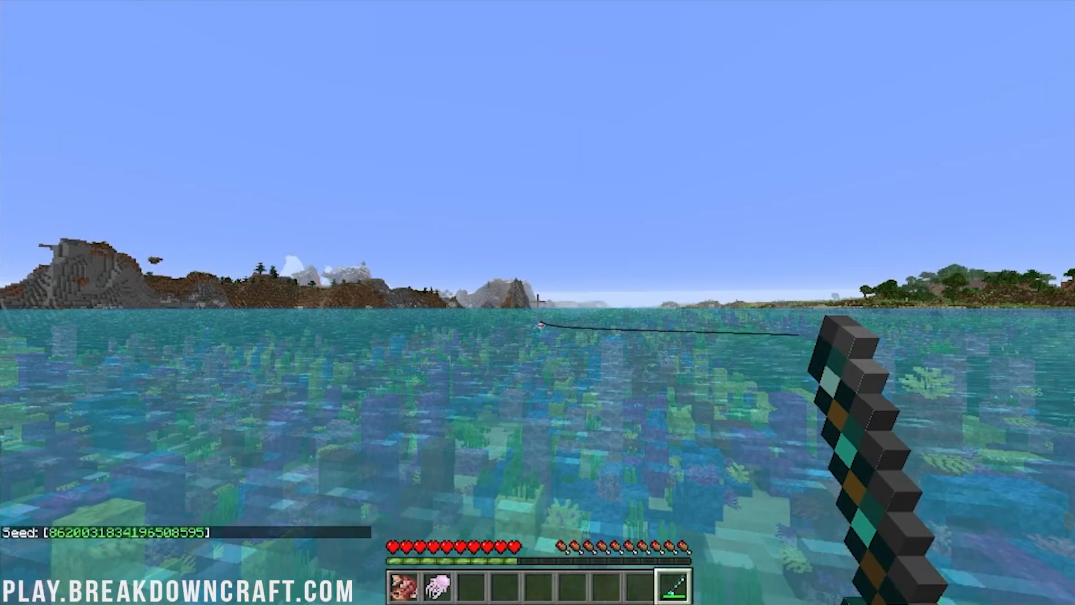
Step: Show and then hide the F3 debug information overlay
key("f3")
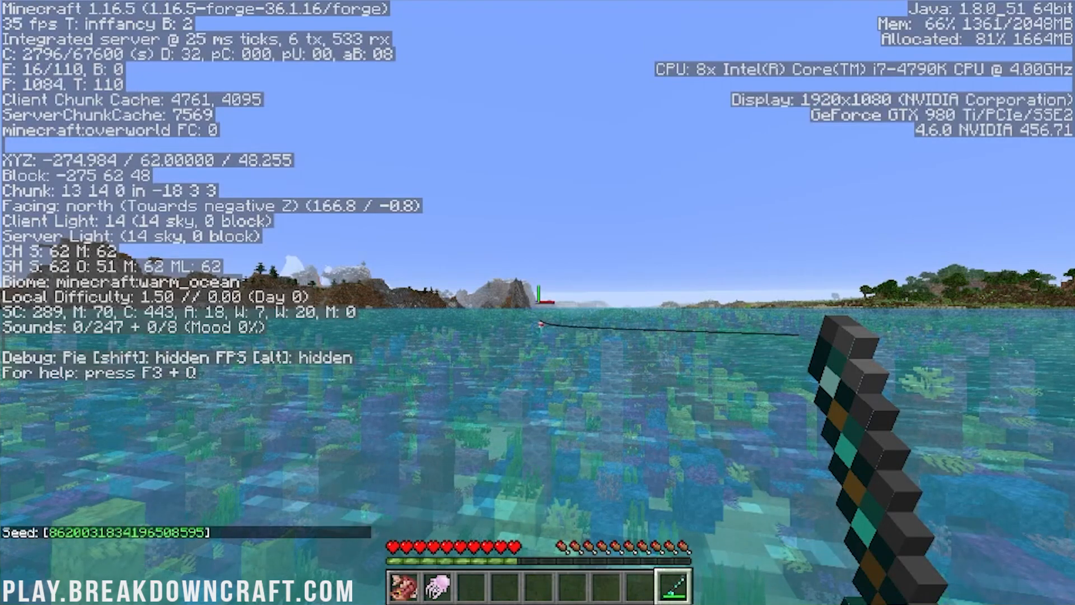
key("f3")
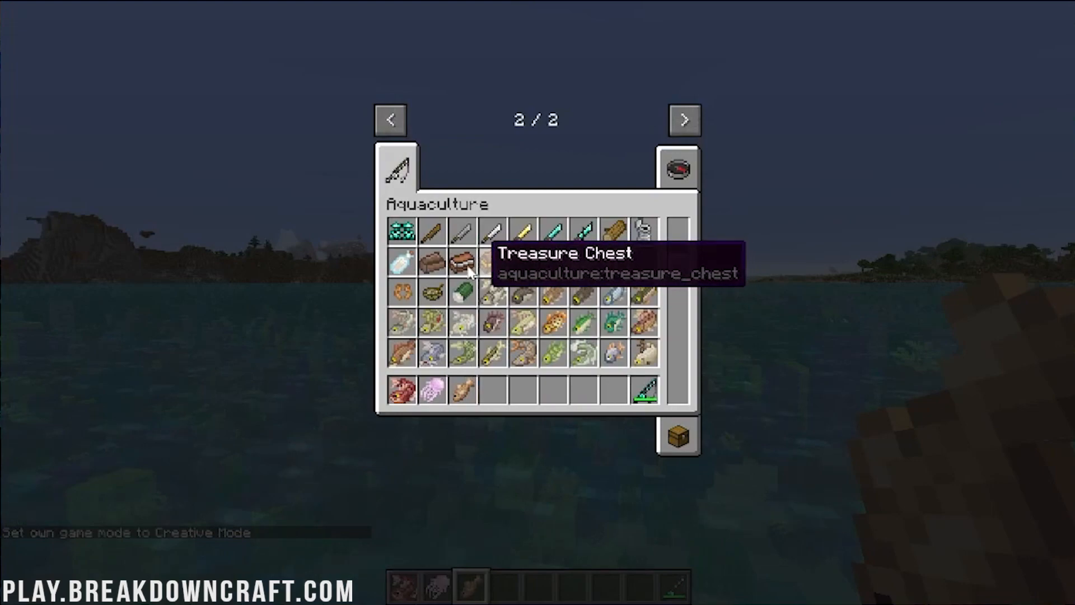
scroll("down", 3)
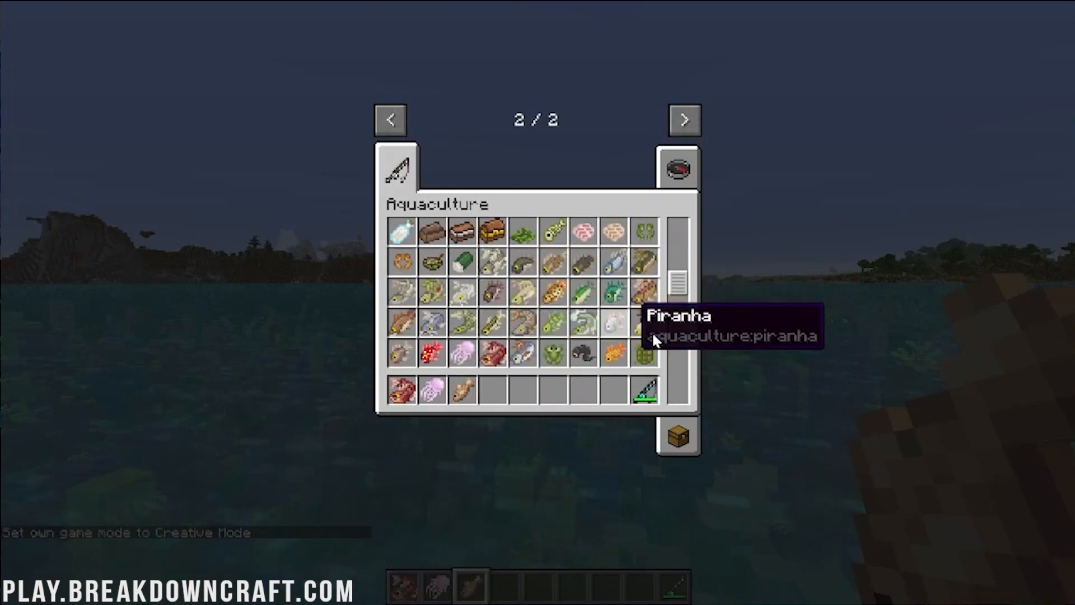
mouse_move(471, 264)
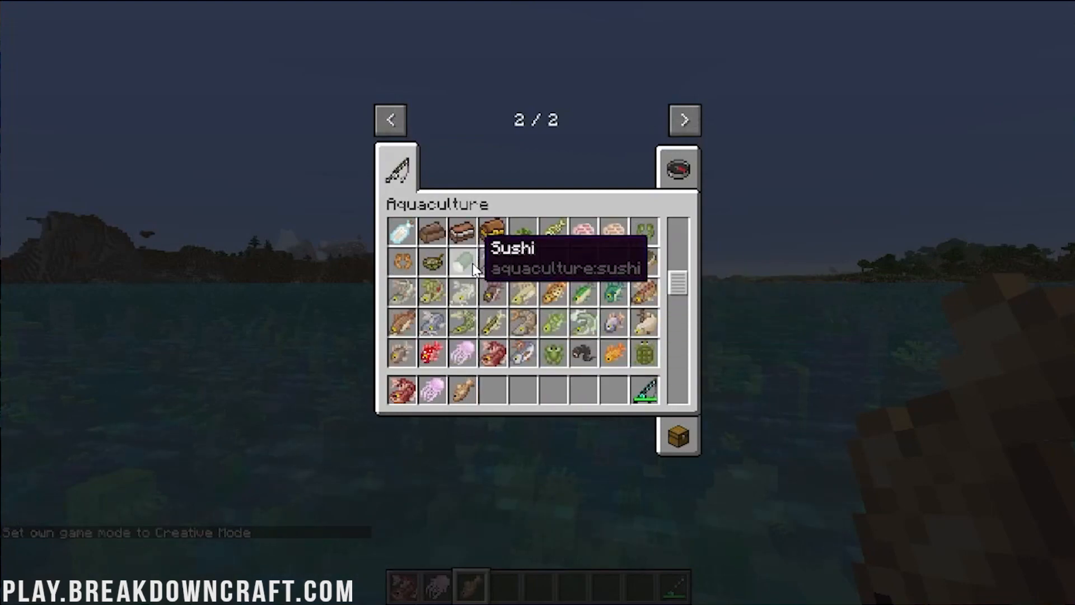
mouse_move(585, 323)
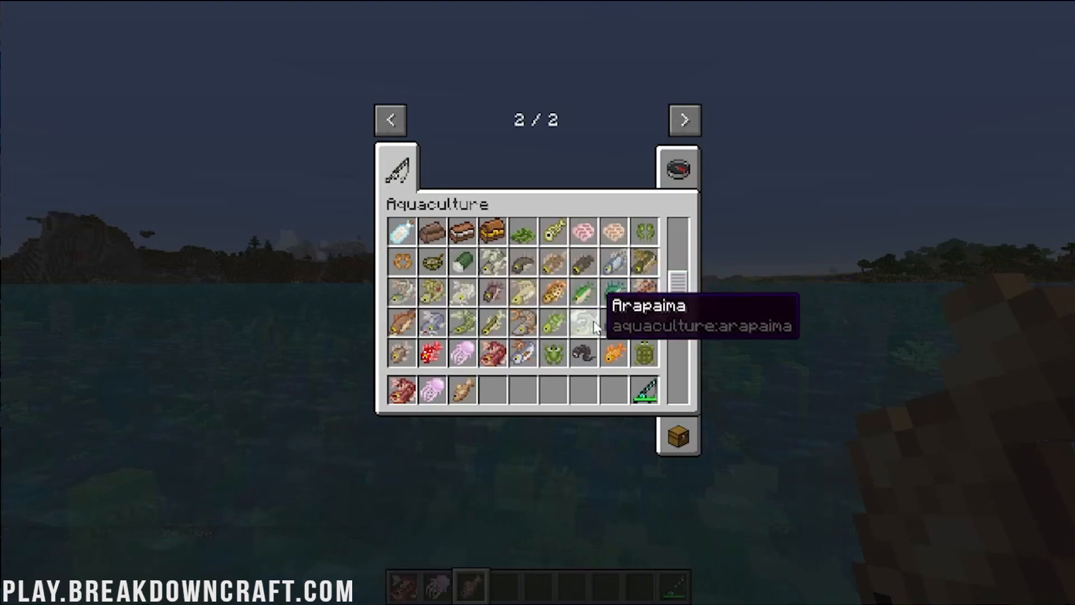
mouse_move(492, 290)
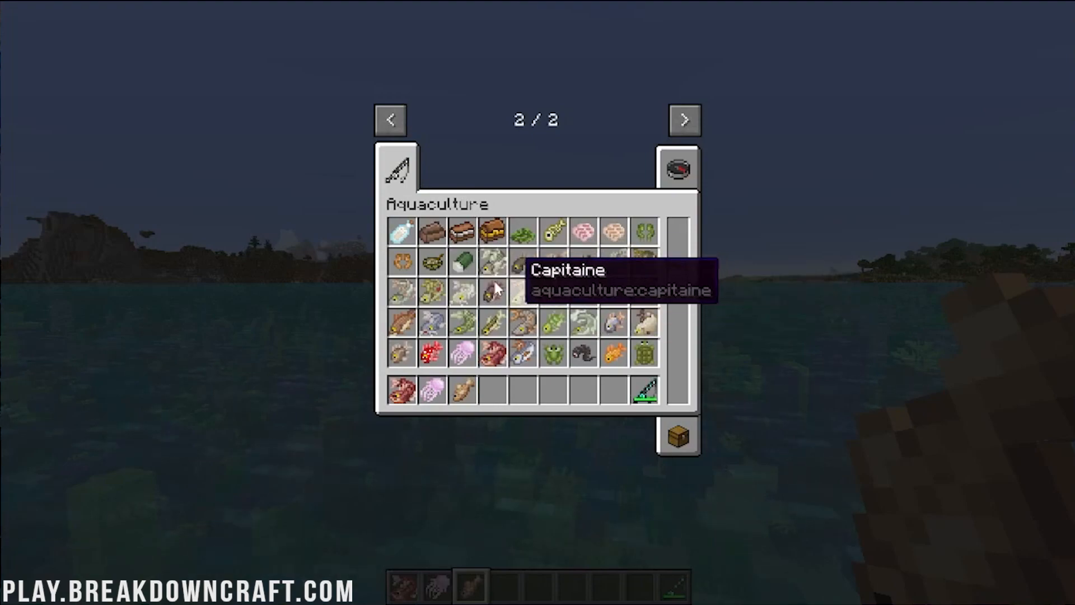
mouse_move(556, 262)
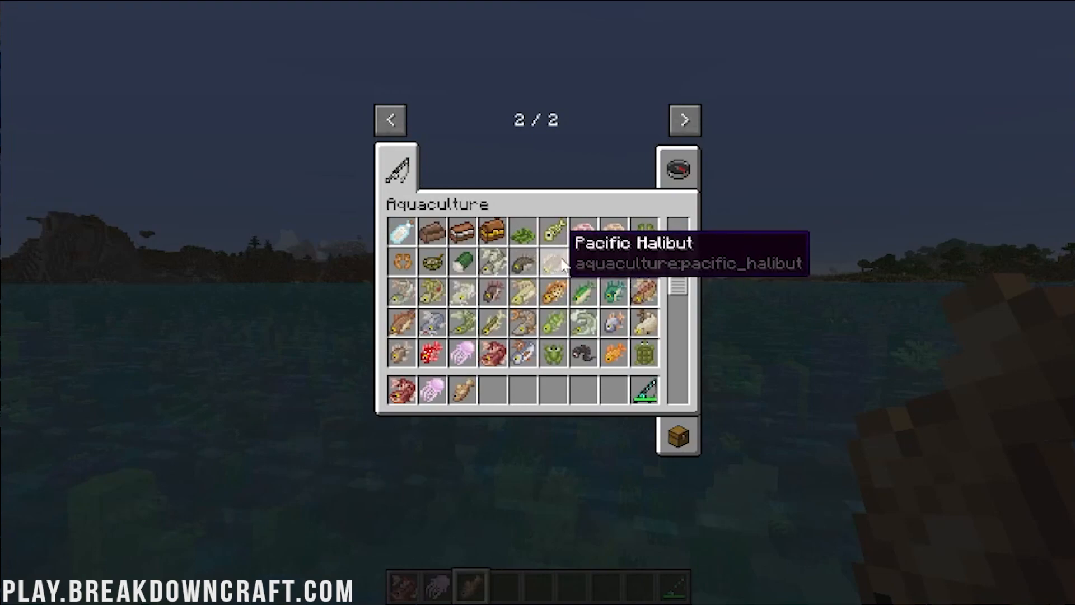
mouse_move(584, 262)
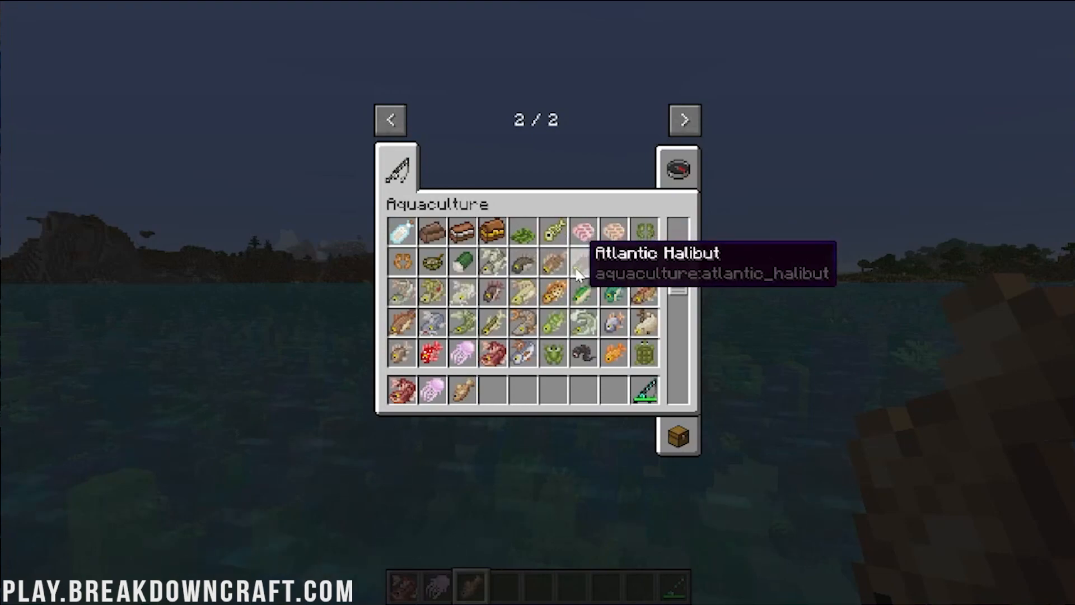
mouse_move(614, 259)
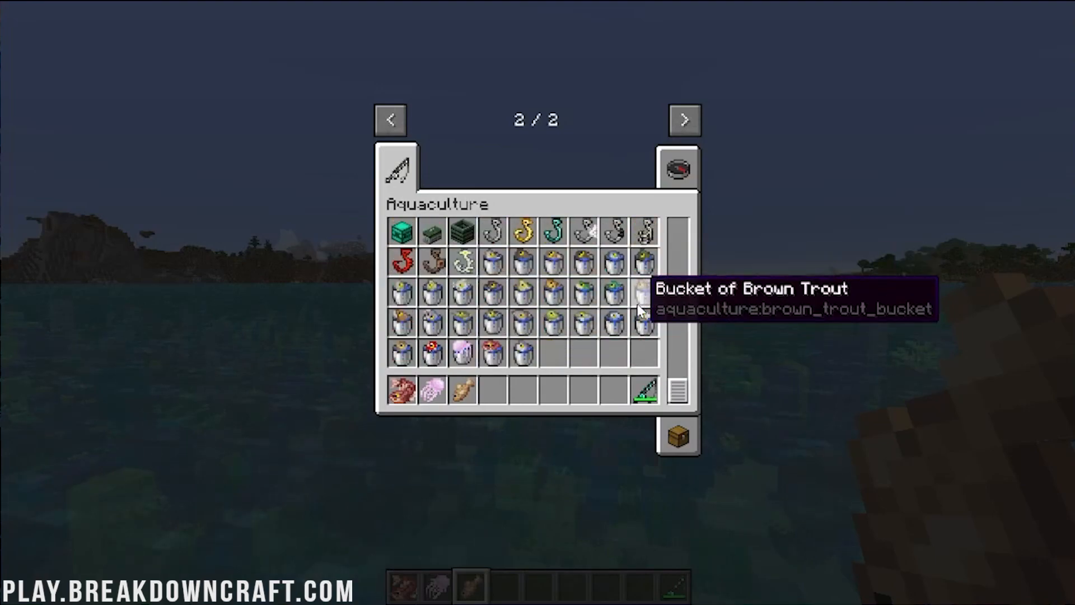
mouse_move(521, 346)
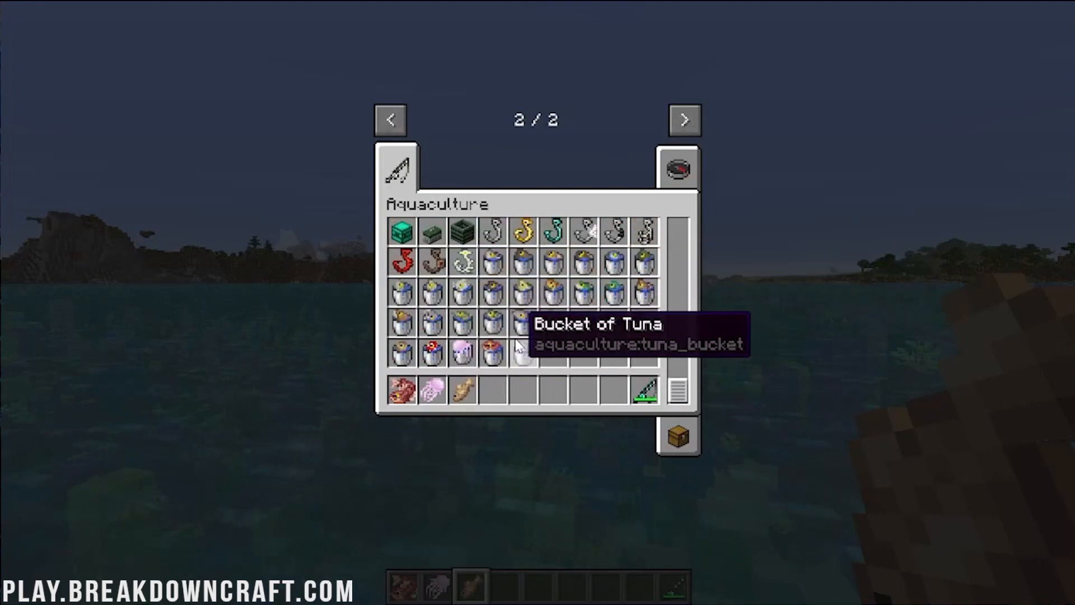
mouse_move(631, 322)
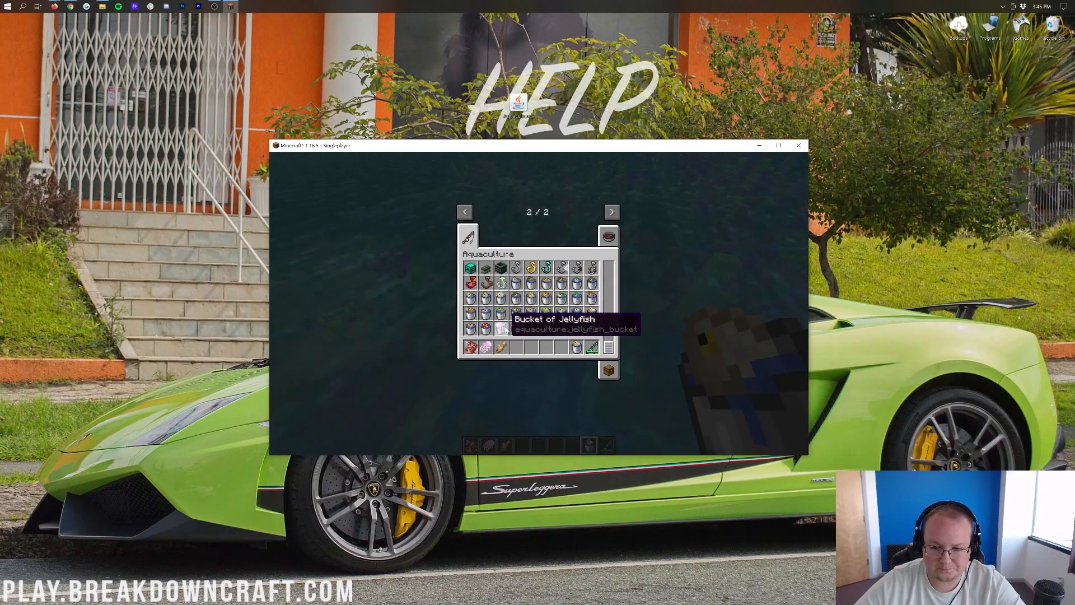
mouse_move(487, 285)
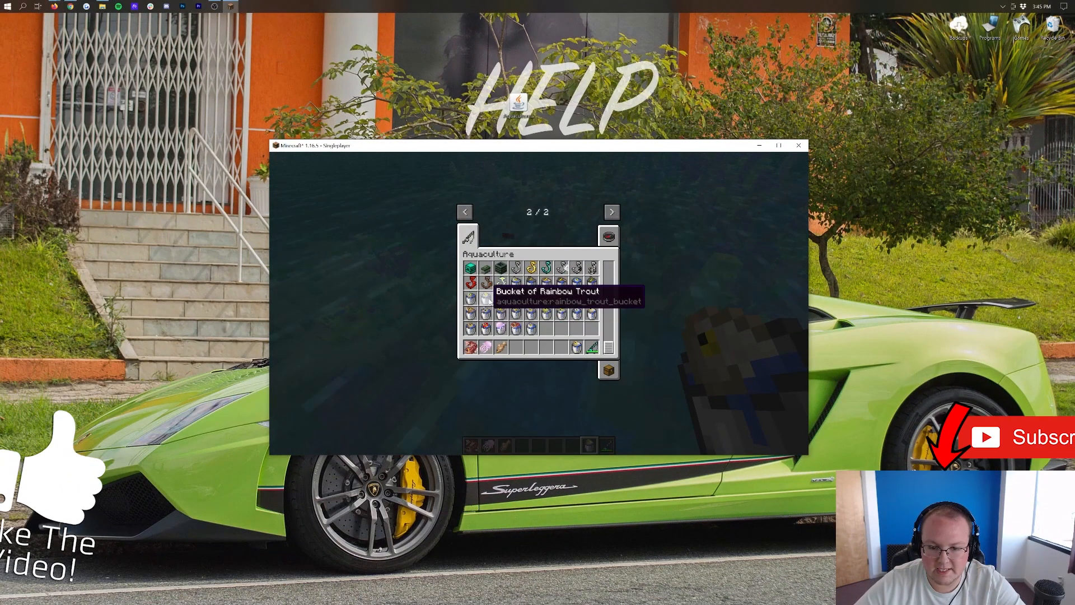
mouse_move(592, 290)
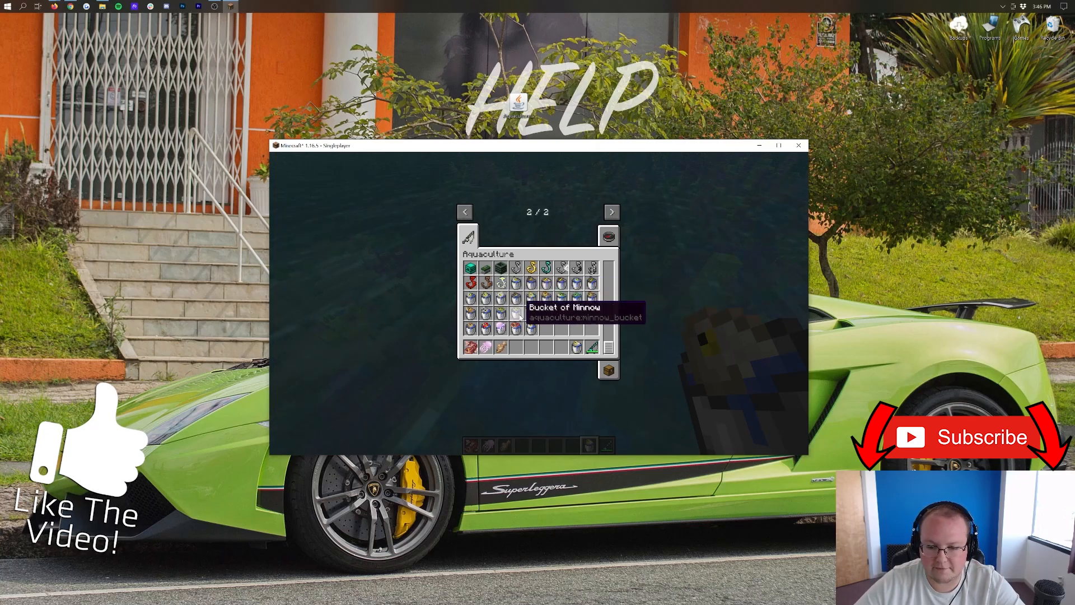
mouse_move(517, 316)
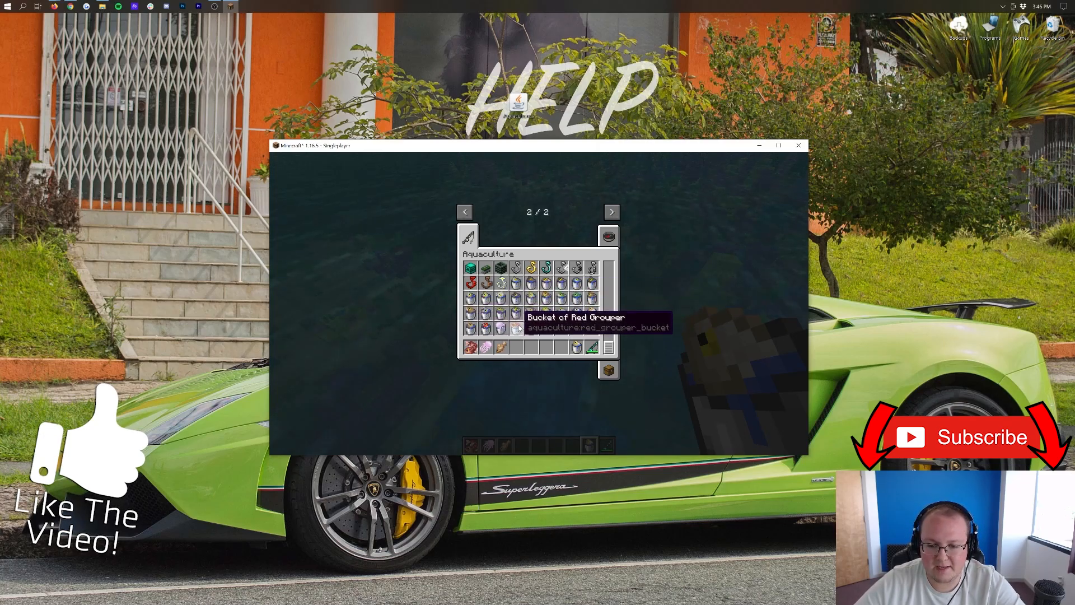